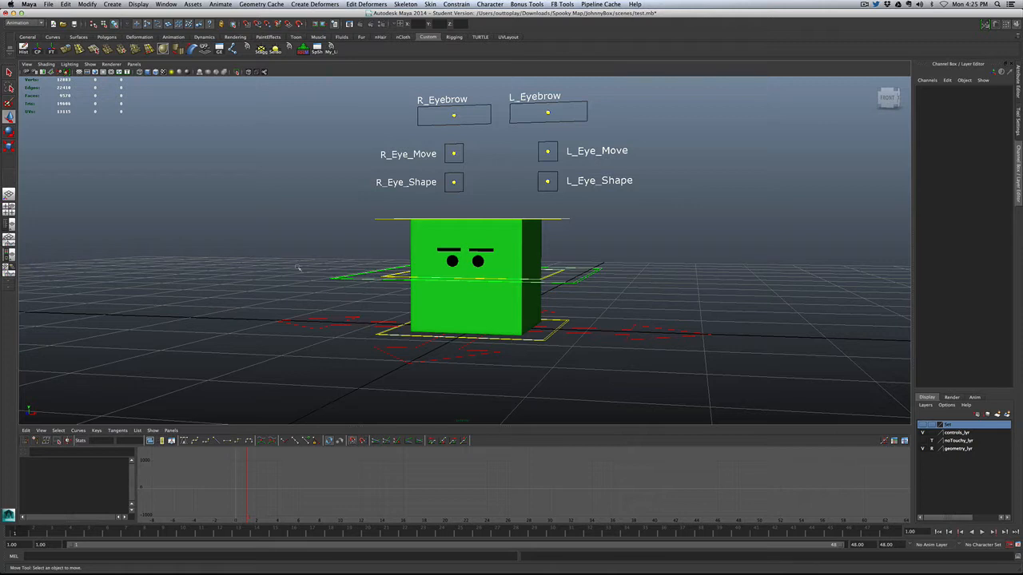
{"action": "mouse_move", "coordinate": [428, 246]}
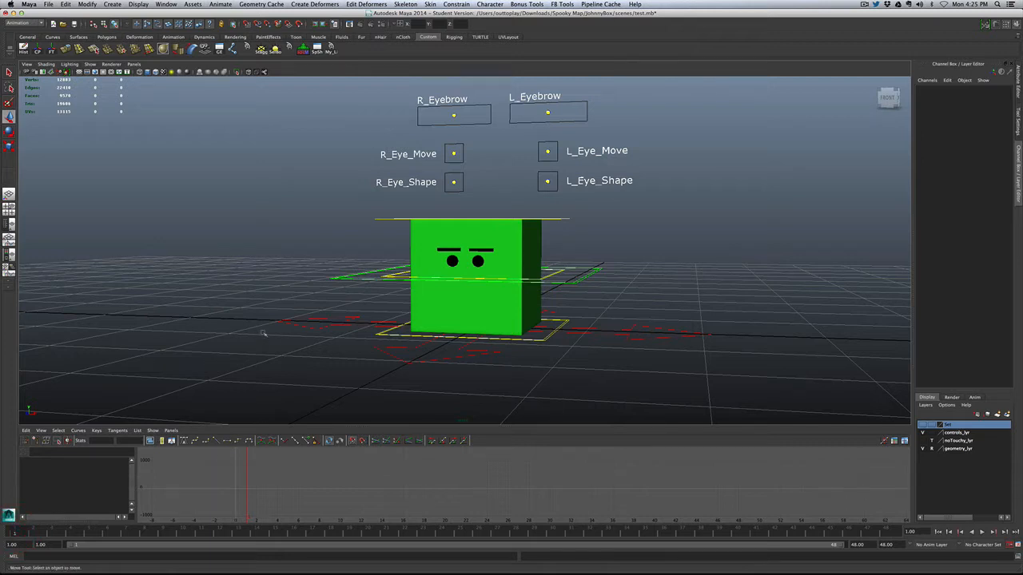
Step: Scrub through the animation frames to preview the green cube before keying
{"action": "left_click", "coordinate": [981, 530]}
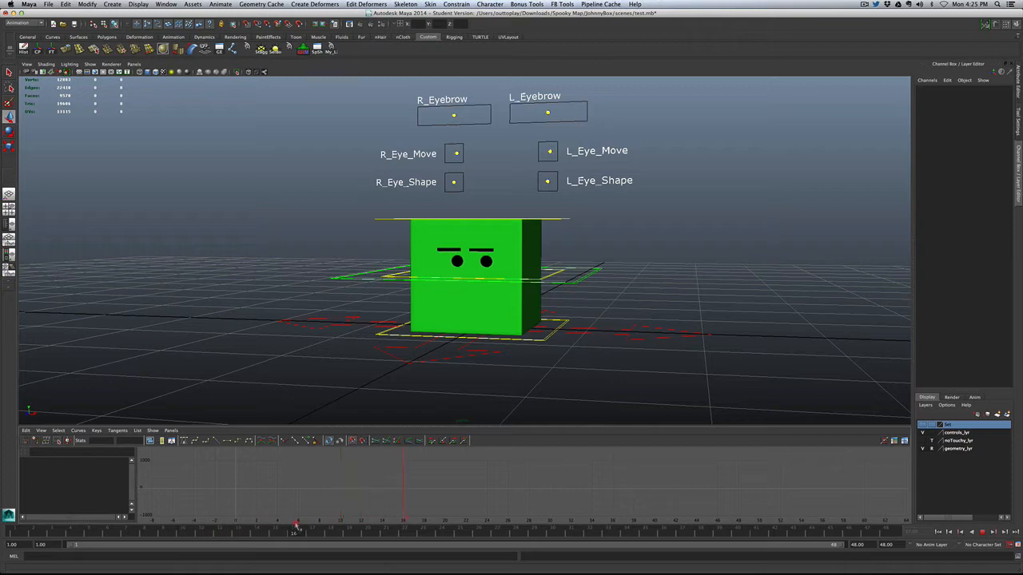
{"action": "left_click_drag", "start_coordinate": [296, 526], "coordinate": [508, 525]}
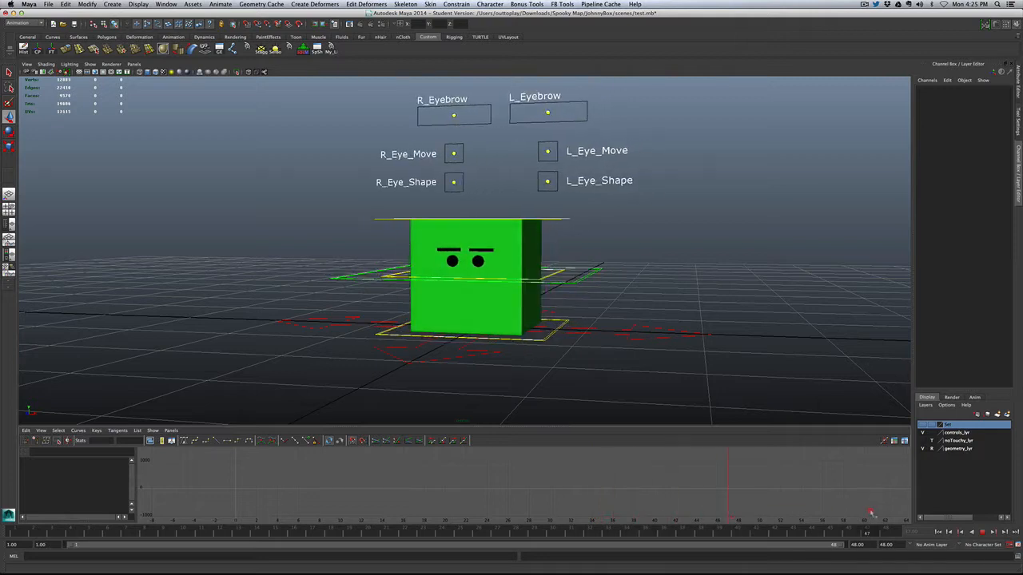
{"action": "left_click", "coordinate": [281, 543]}
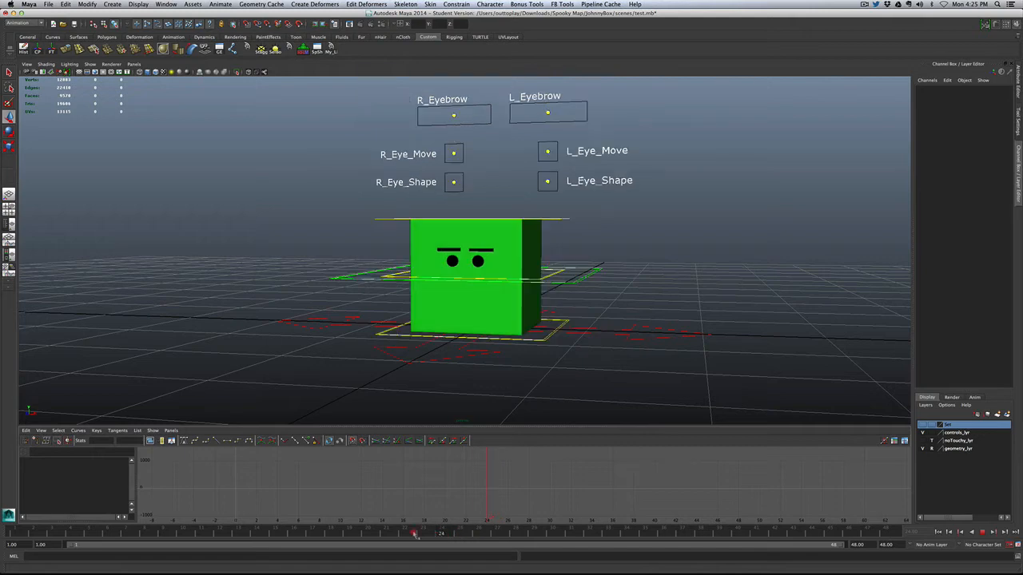
{"action": "left_click", "coordinate": [431, 237]}
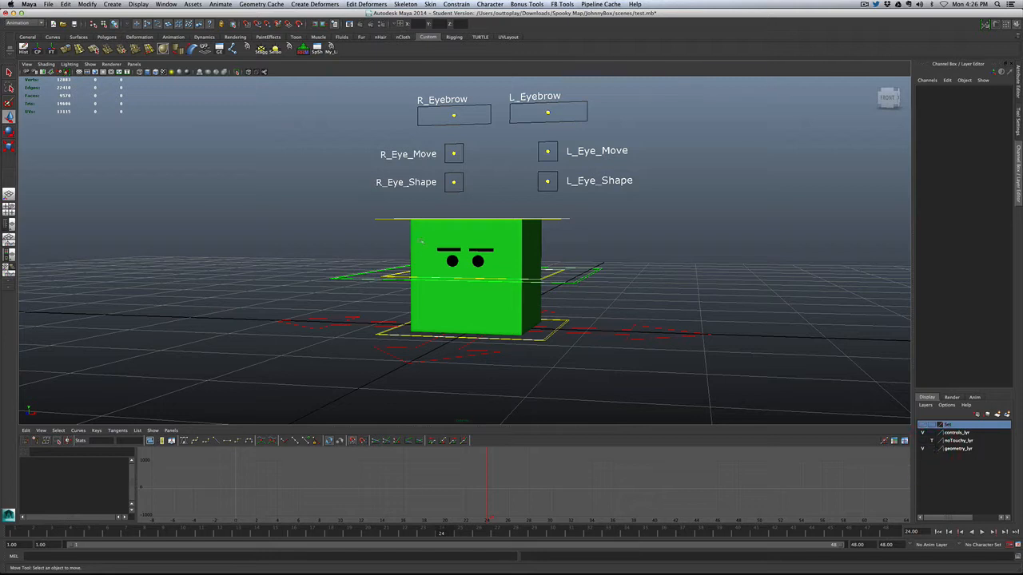
Step: Select the cube body, set its lambert material Color to red and key it
{"action": "left_click", "coordinate": [471, 280]}
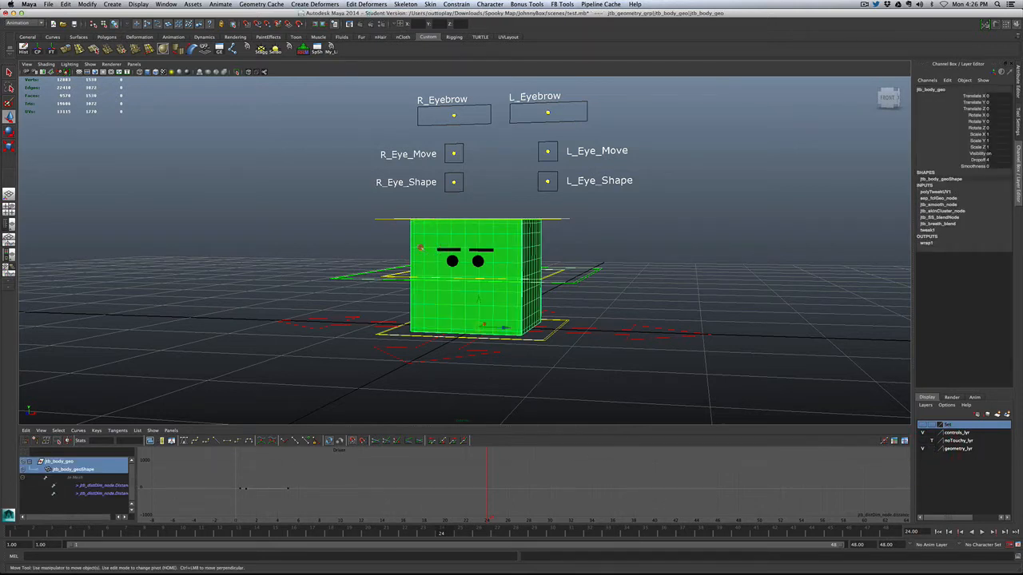
{"action": "right_click", "coordinate": [422, 248]}
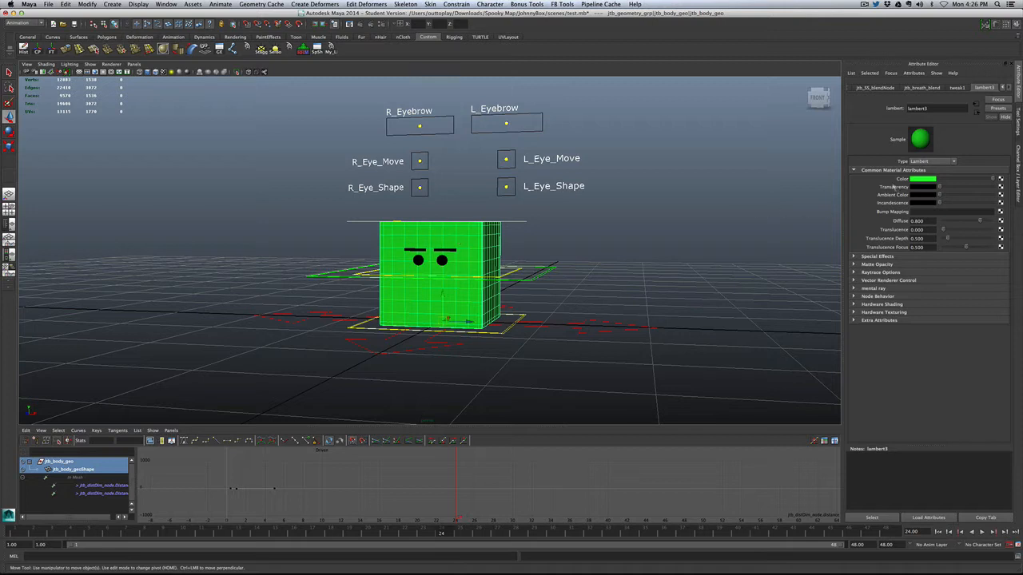
{"action": "right_click", "coordinate": [923, 179]}
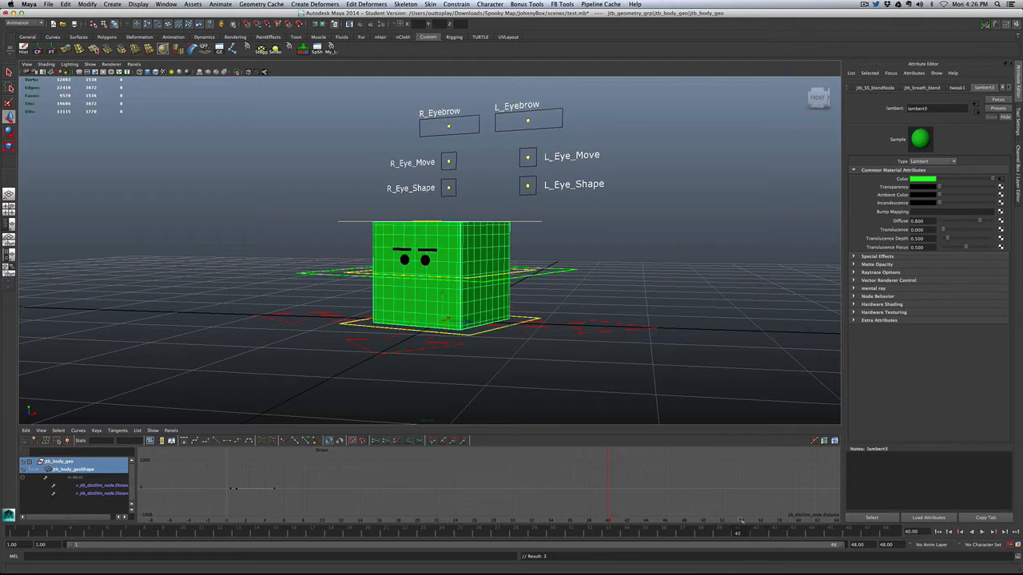
{"action": "left_click", "coordinate": [923, 179]}
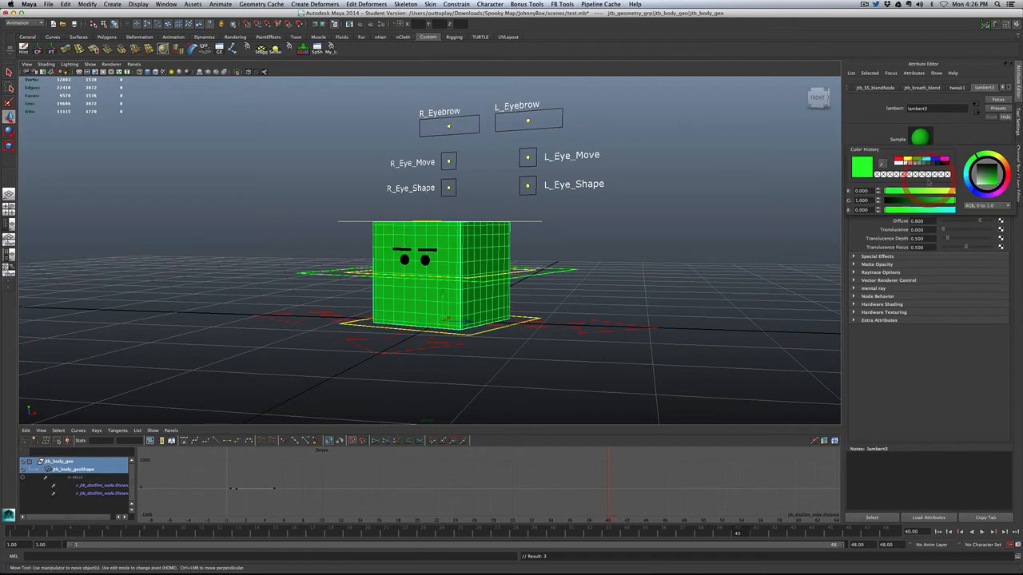
{"action": "left_click", "coordinate": [987, 179]}
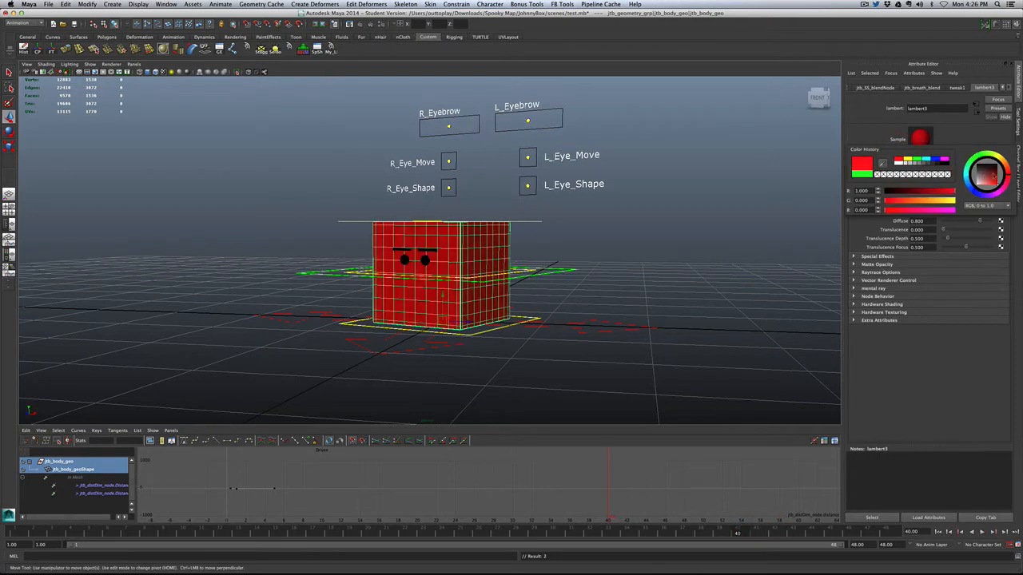
{"action": "left_click", "coordinate": [989, 174]}
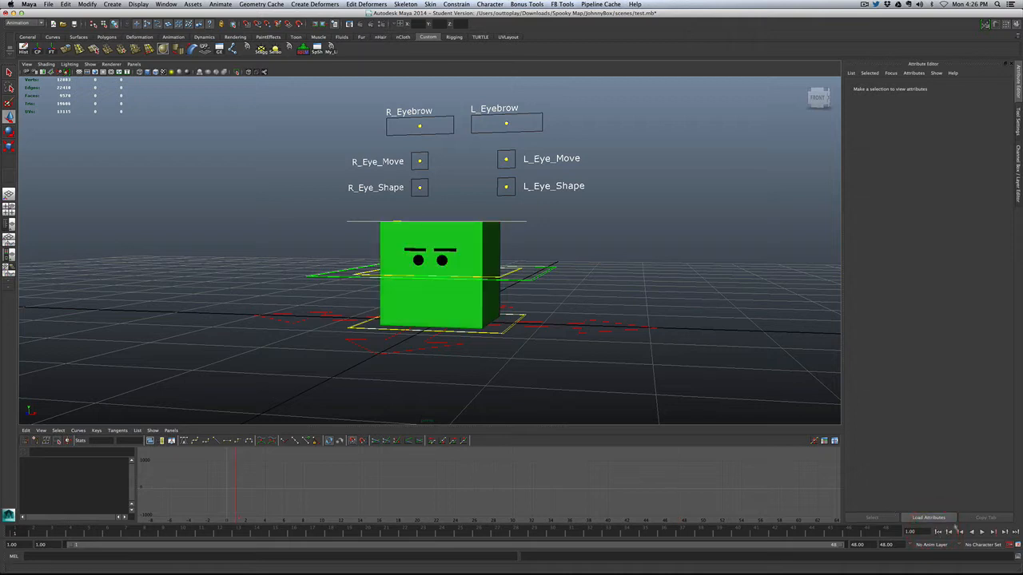
Step: Move to a later frame where the cube shows red and reselect the cube body
{"action": "left_click", "coordinate": [981, 530]}
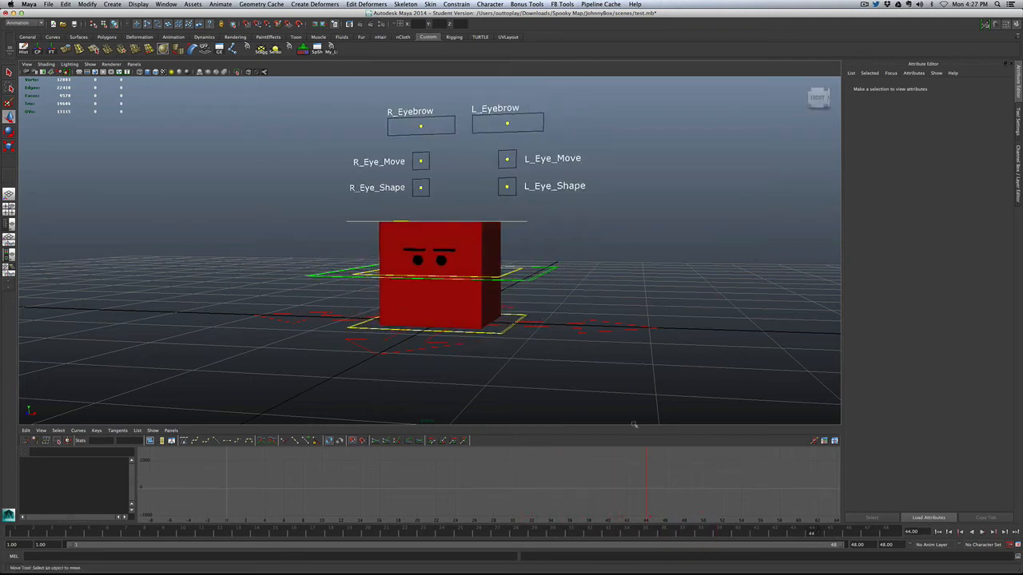
{"action": "mouse_move", "coordinate": [396, 247]}
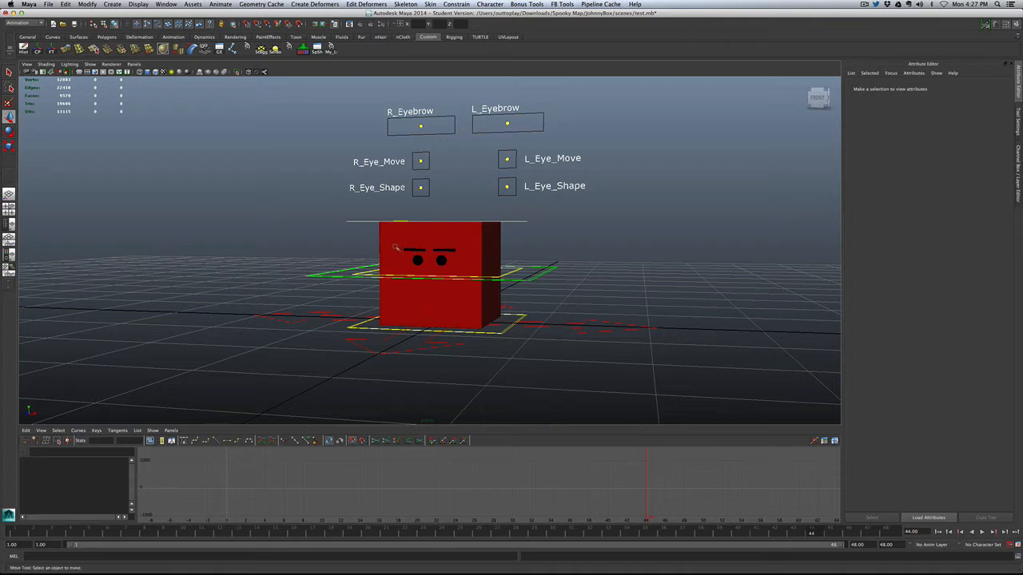
{"action": "left_click", "coordinate": [440, 280]}
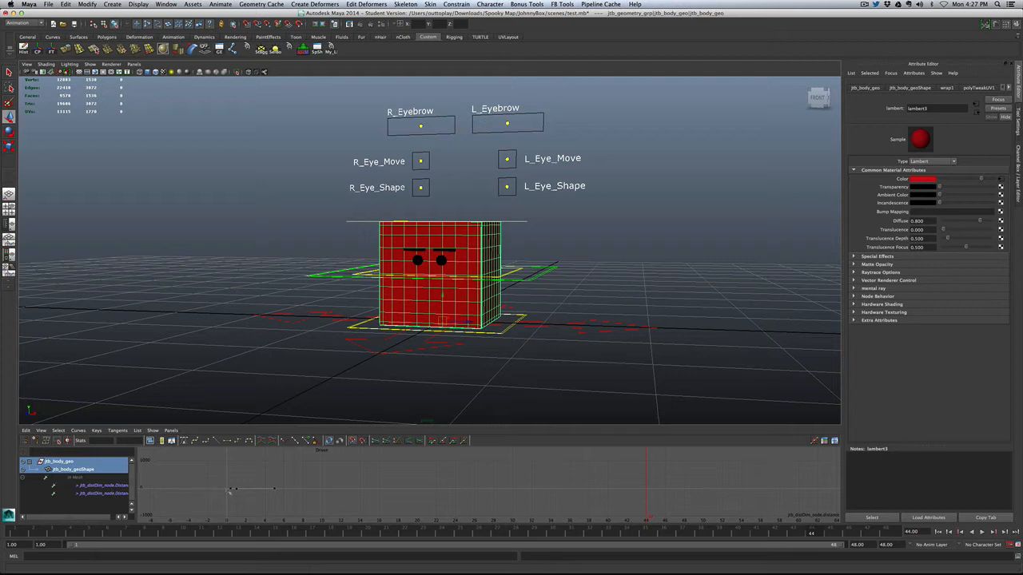
{"action": "mouse_move", "coordinate": [530, 441]}
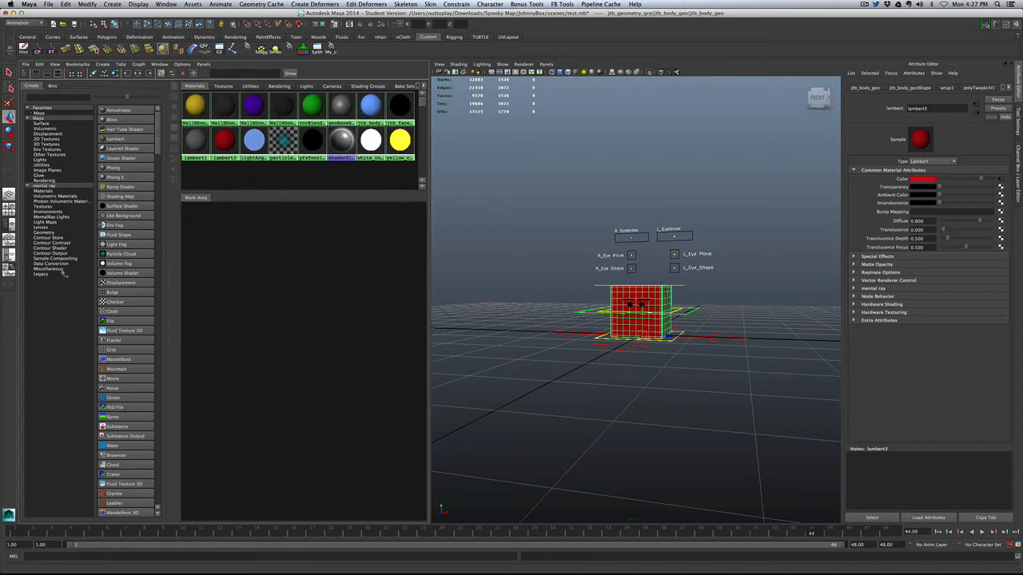
Step: With Hypershade open, select the cube body mesh and show its green lambert settings
{"action": "left_click", "coordinate": [226, 140]}
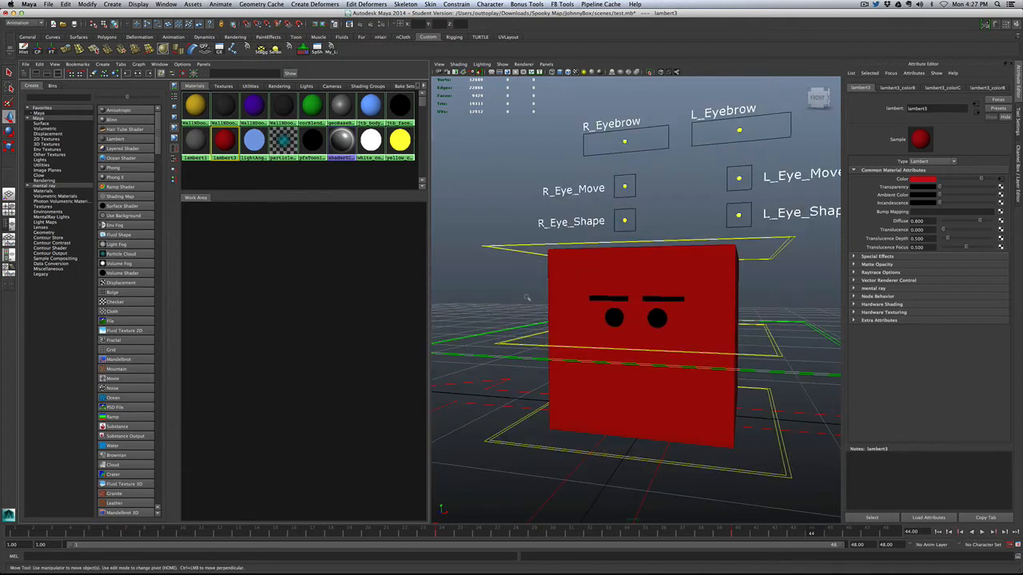
{"action": "left_click", "coordinate": [639, 351]}
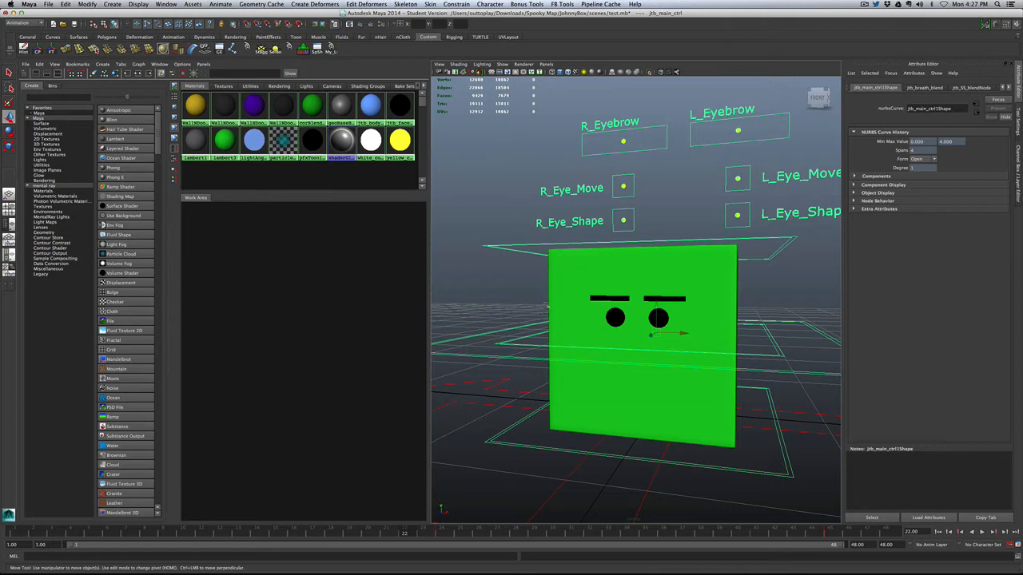
{"action": "left_click", "coordinate": [639, 352]}
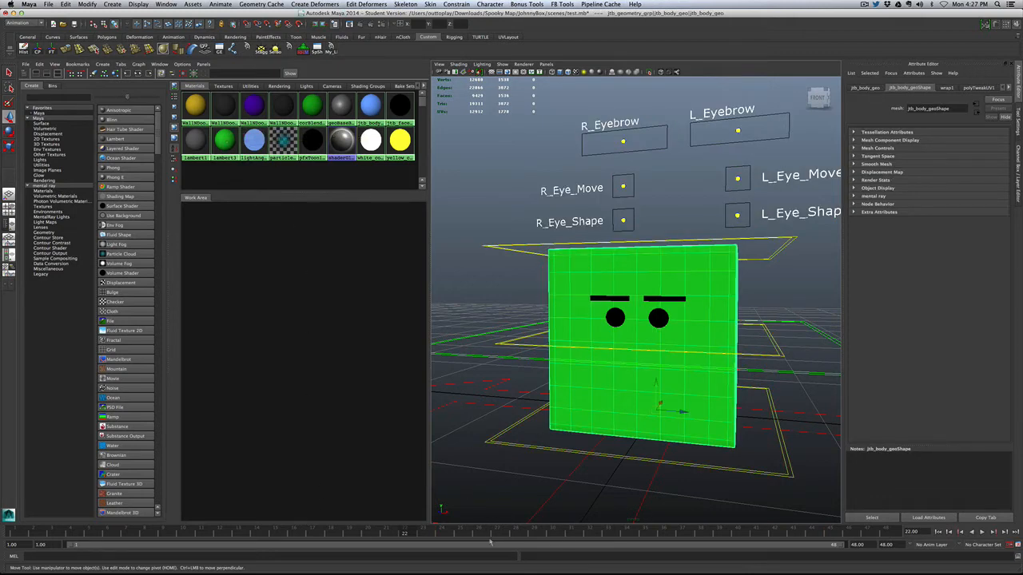
{"action": "left_click", "coordinate": [224, 141]}
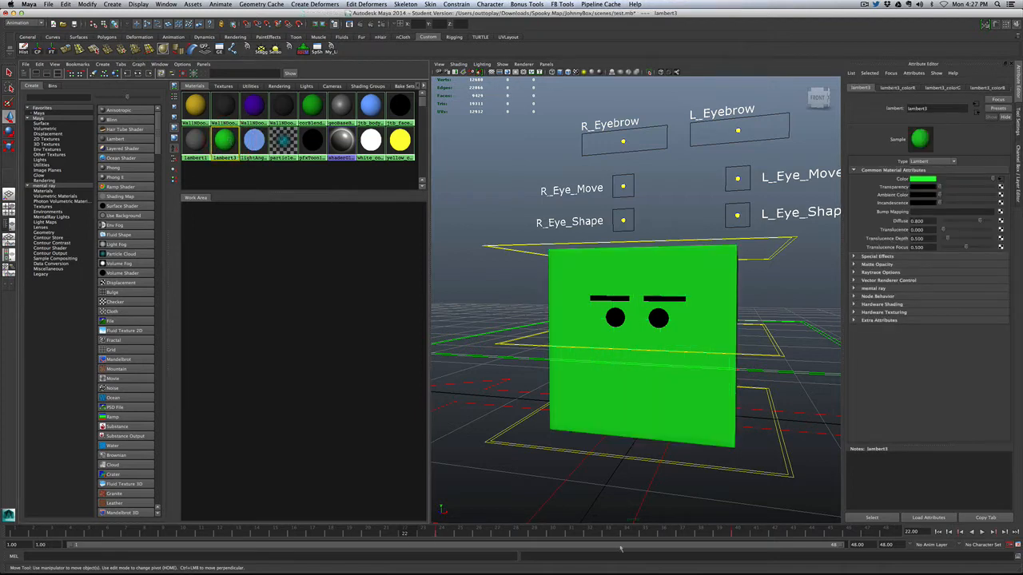
{"action": "mouse_move", "coordinate": [631, 547]}
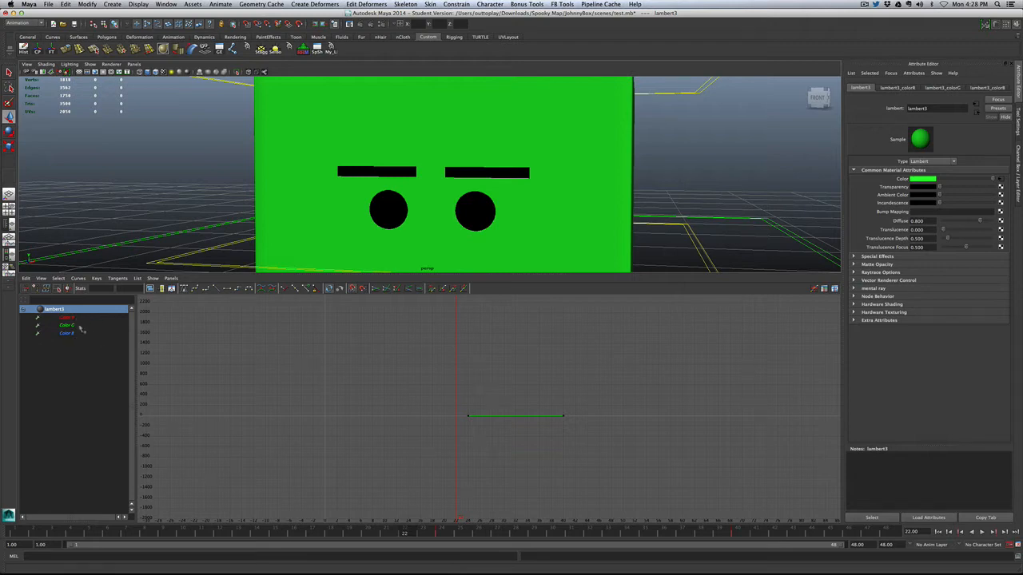
Step: Display the Color R, G, B curves in the Graph Editor and scrub frames through the colour change
{"action": "left_click", "coordinate": [67, 321]}
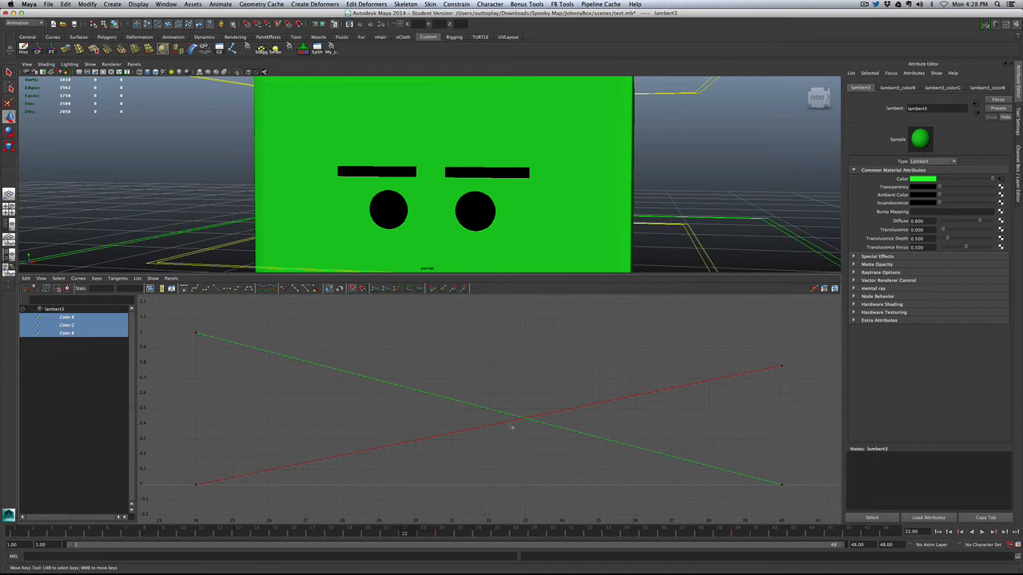
{"action": "mouse_move", "coordinate": [166, 380]}
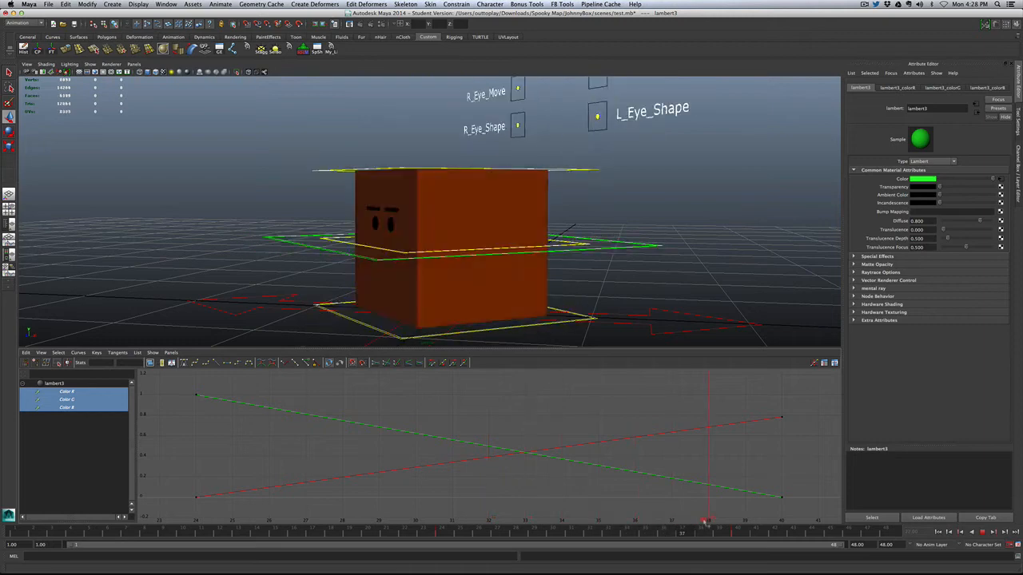
{"action": "left_click", "coordinate": [775, 531]}
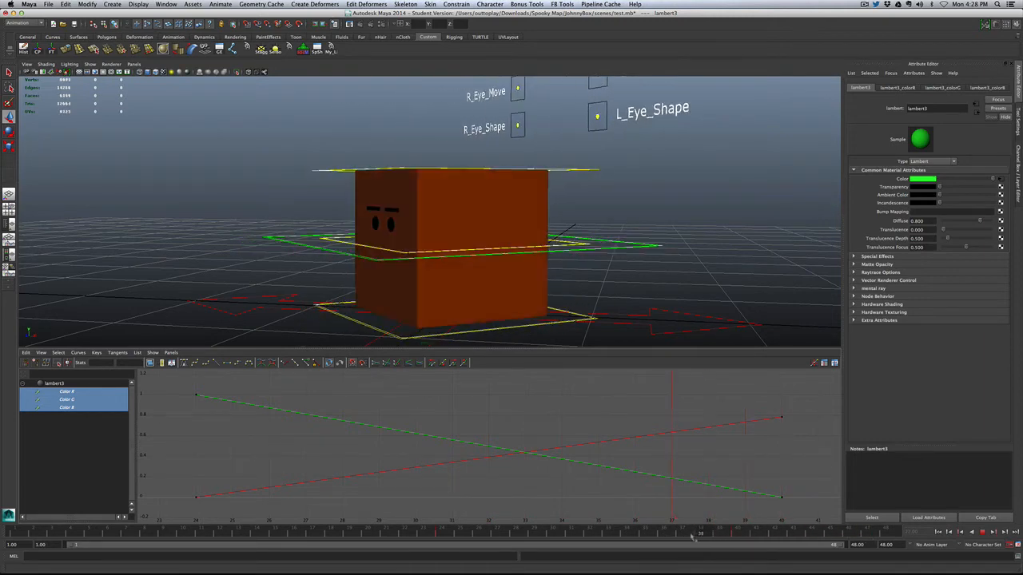
{"action": "left_click", "coordinate": [709, 534]}
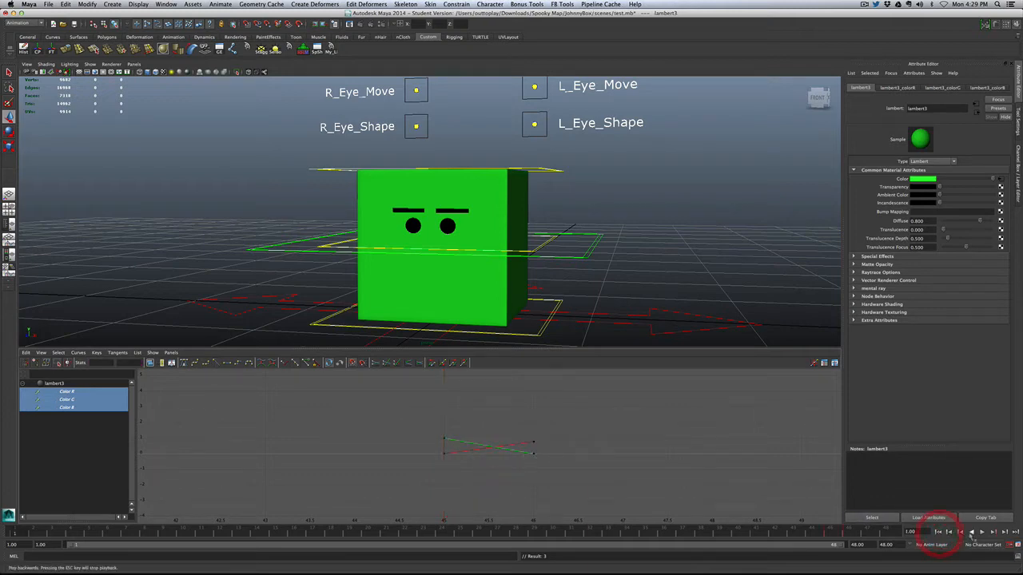
{"action": "left_click", "coordinate": [972, 532]}
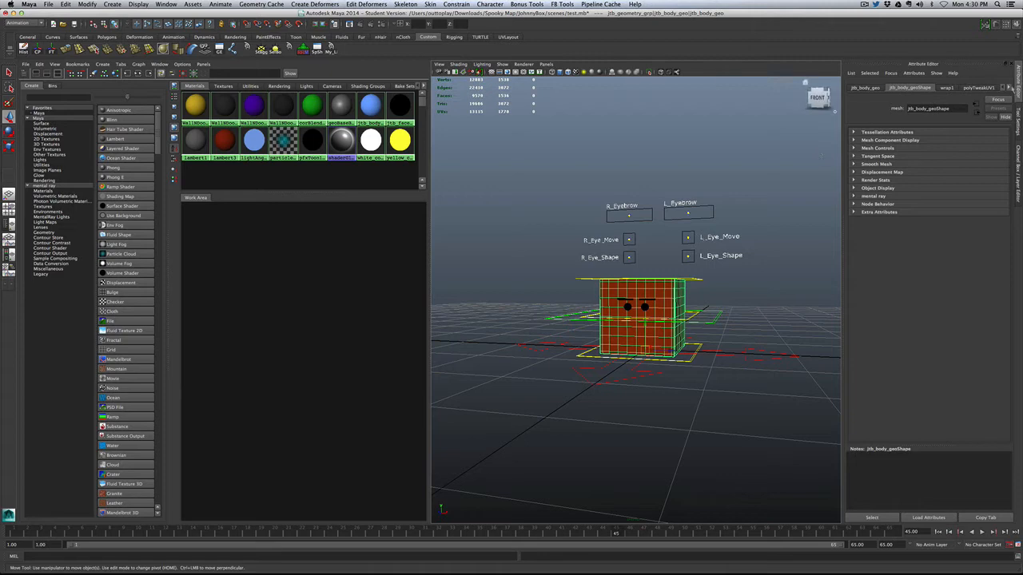
Step: Create a new Lambert for the cube, set its colour green and graph its network for a File texture
{"action": "left_click", "coordinate": [982, 88]}
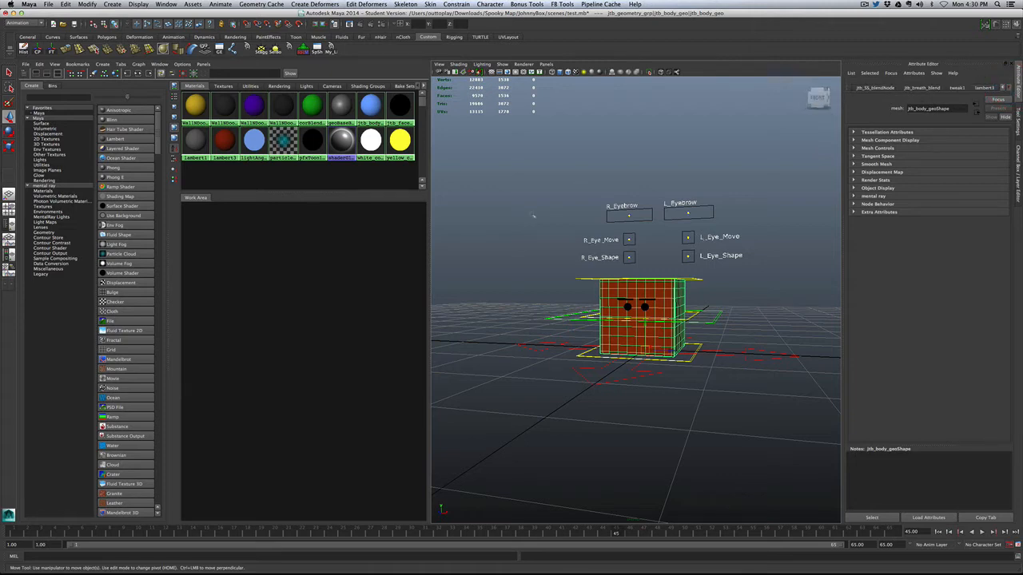
{"action": "mouse_move", "coordinate": [254, 141]}
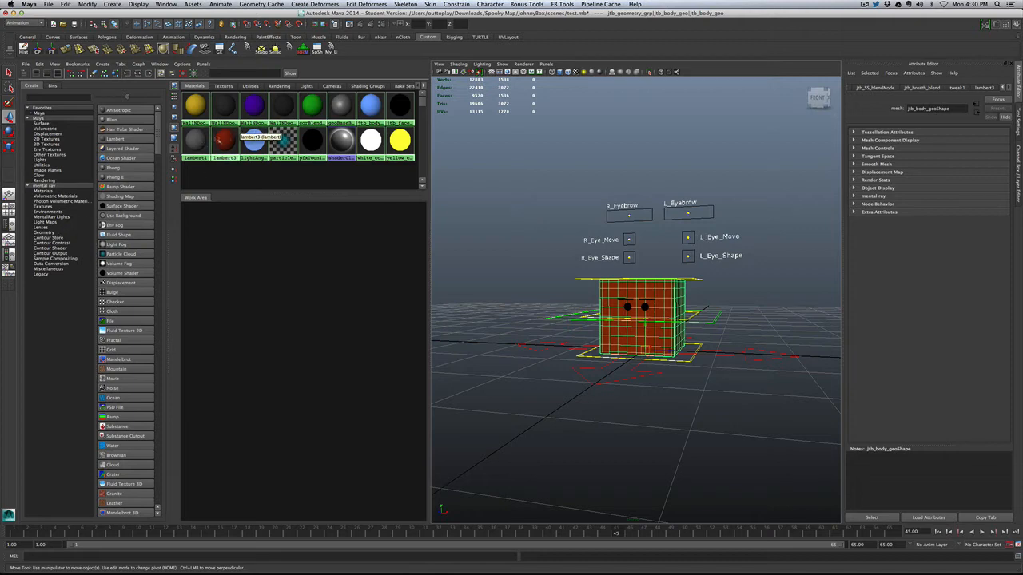
{"action": "left_click", "coordinate": [224, 140]}
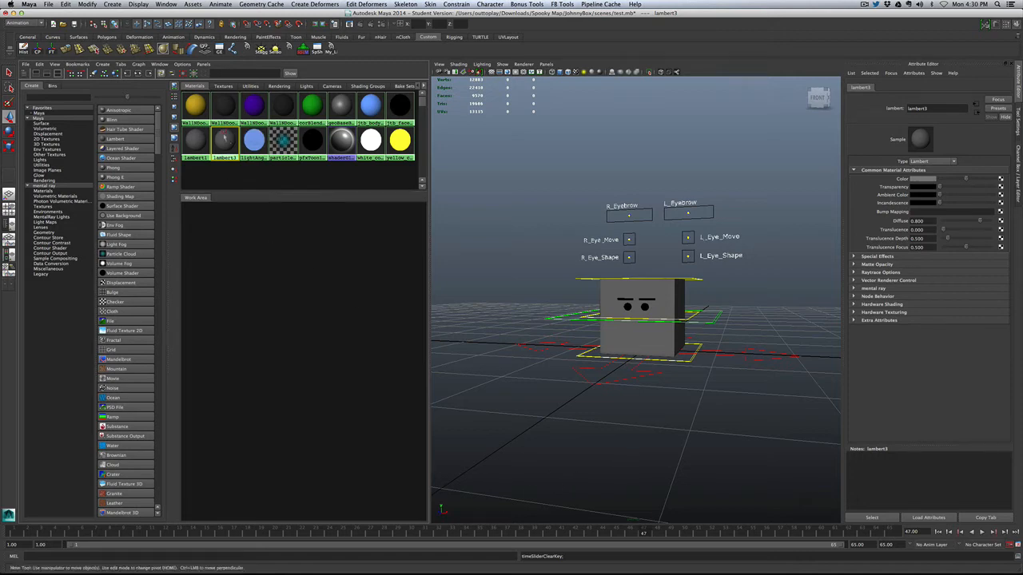
{"action": "left_click", "coordinate": [923, 179]}
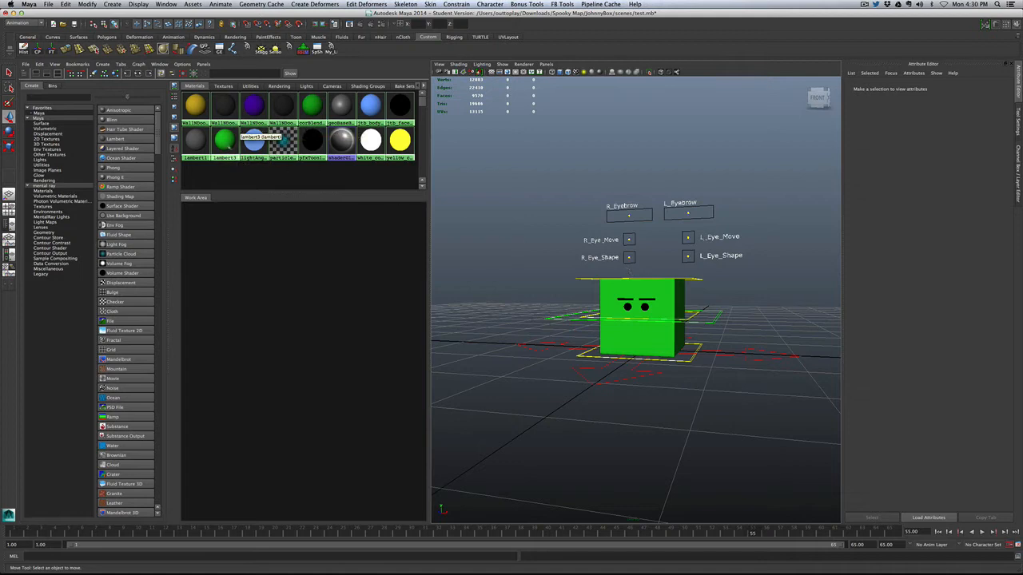
{"action": "right_click", "coordinate": [224, 141]}
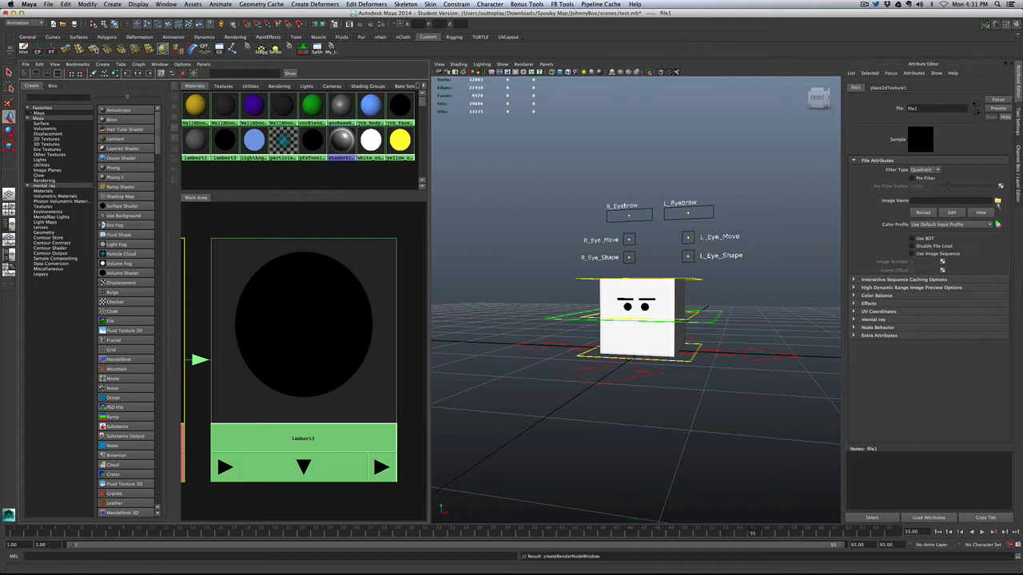
Step: Load the plain Frank map PNG from sourceimages into the file1 texture's Image Name
{"action": "left_click", "coordinate": [997, 201]}
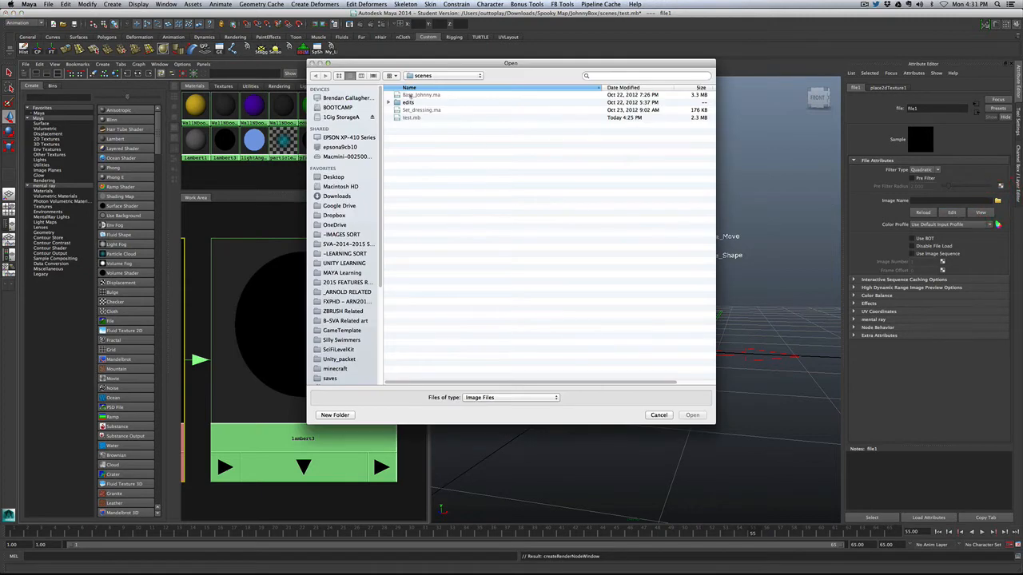
{"action": "left_click", "coordinate": [444, 75]}
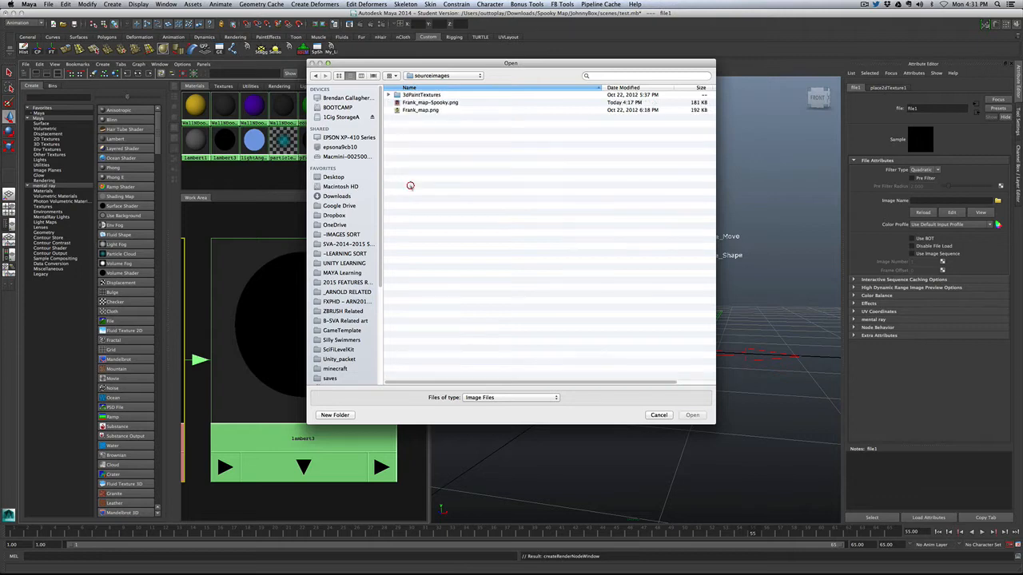
{"action": "left_click", "coordinate": [420, 109]}
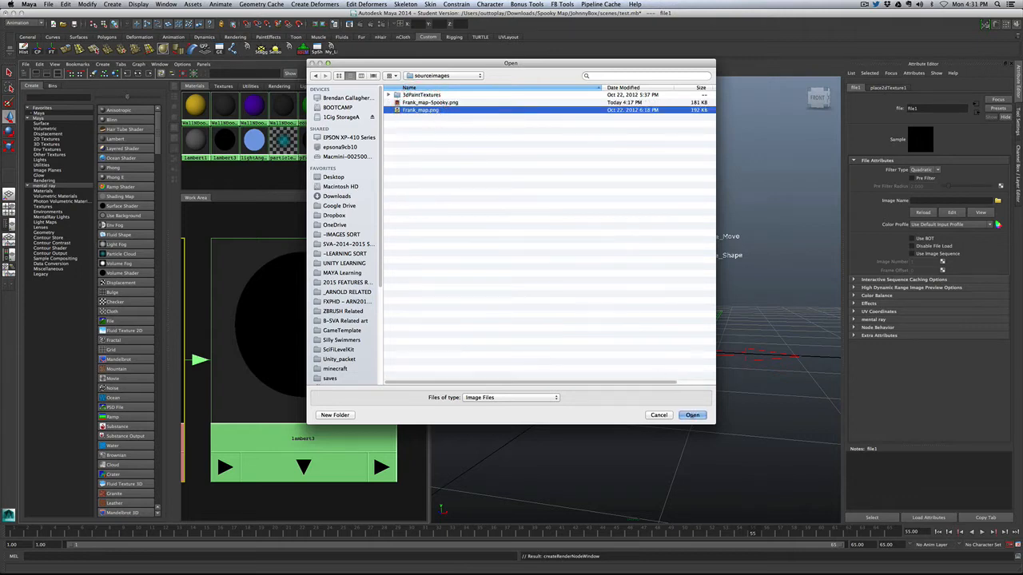
{"action": "left_click", "coordinate": [692, 416]}
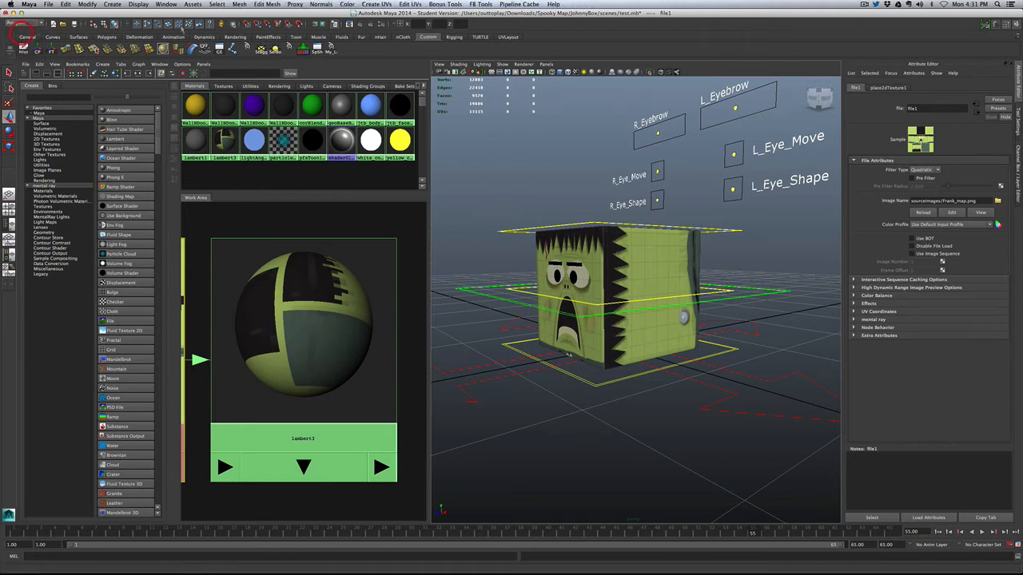
{"action": "left_click", "coordinate": [409, 3]}
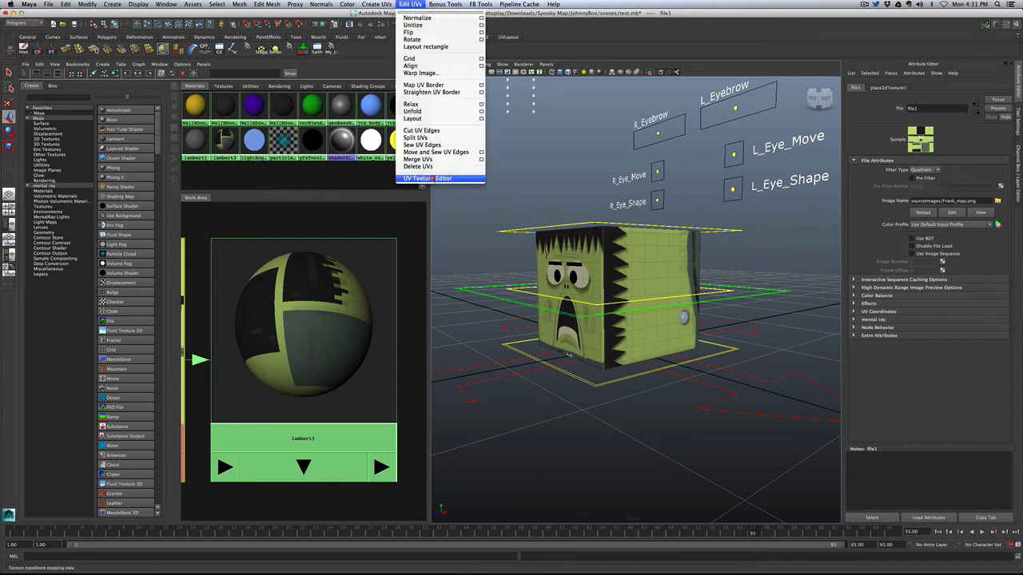
{"action": "left_click", "coordinate": [427, 179]}
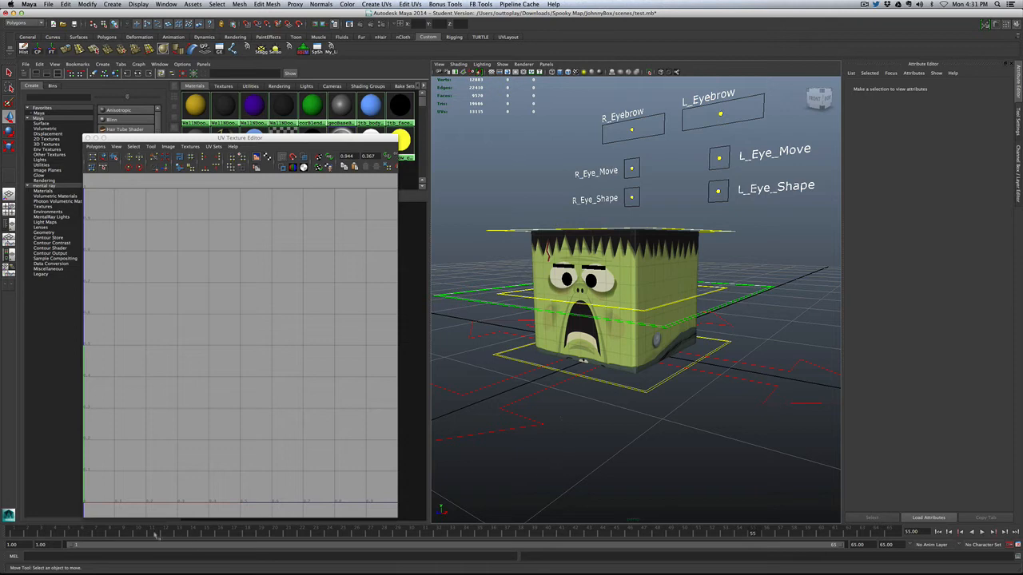
{"action": "left_click", "coordinate": [166, 530]}
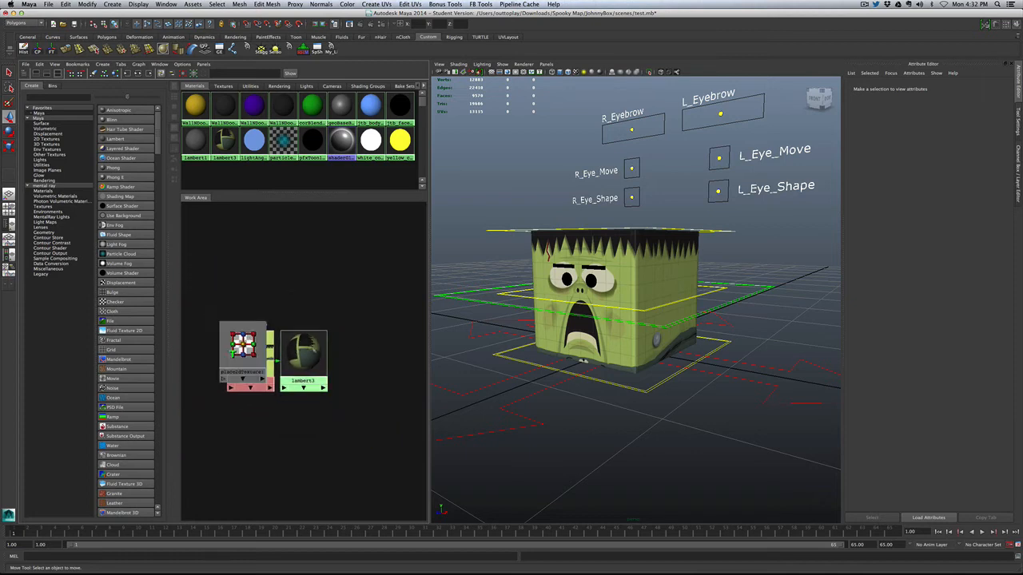
Step: Graph the material's network and delete the file1-to-lambert colour connection
{"action": "right_click", "coordinate": [303, 352]}
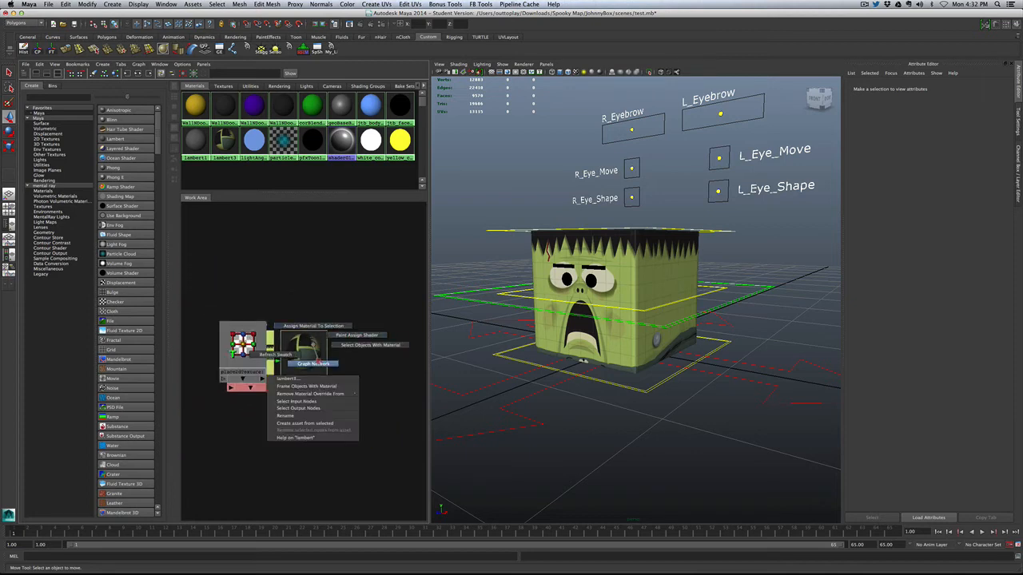
{"action": "left_click", "coordinate": [313, 364]}
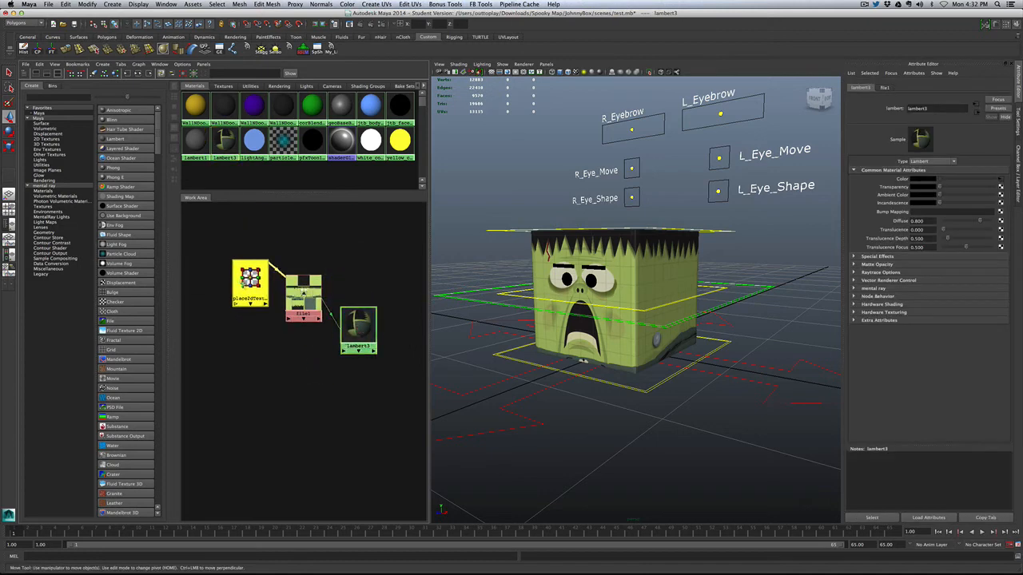
{"action": "left_click", "coordinate": [297, 284]}
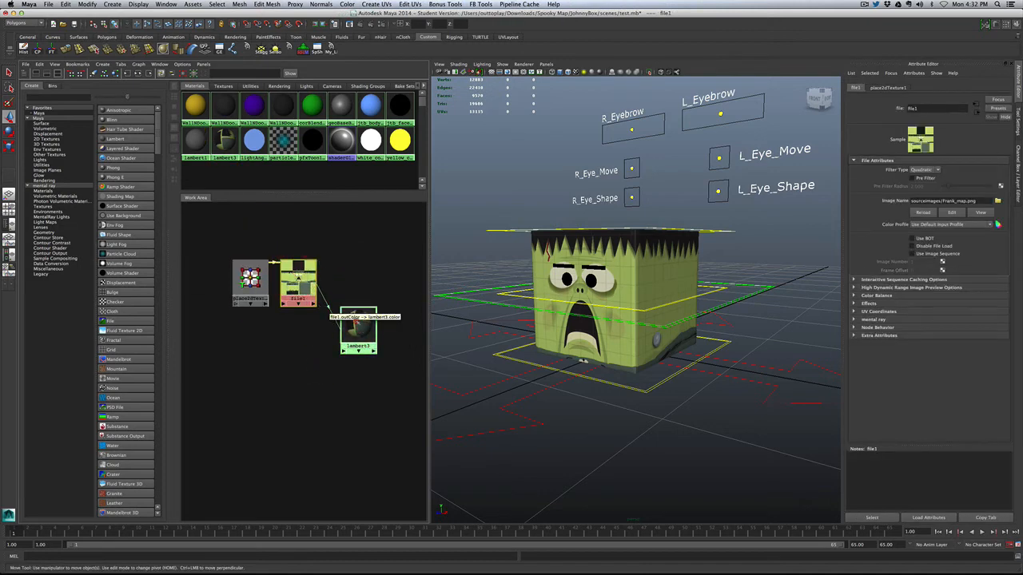
{"action": "left_click", "coordinate": [390, 355]}
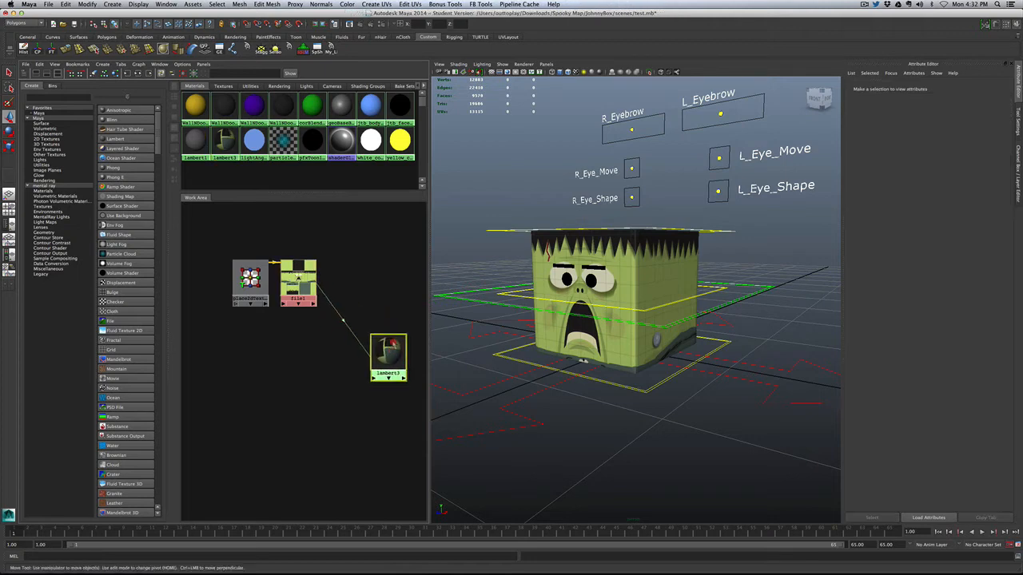
{"action": "left_click", "coordinate": [387, 358]}
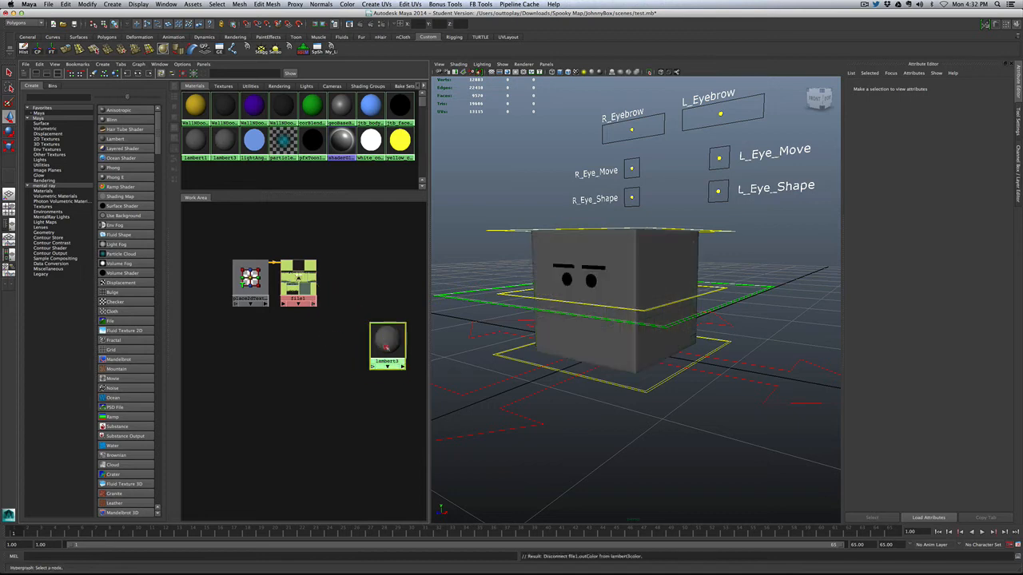
Step: Create a second File texture and load the Spooky Frank map PNG into it
{"action": "left_click", "coordinate": [387, 349]}
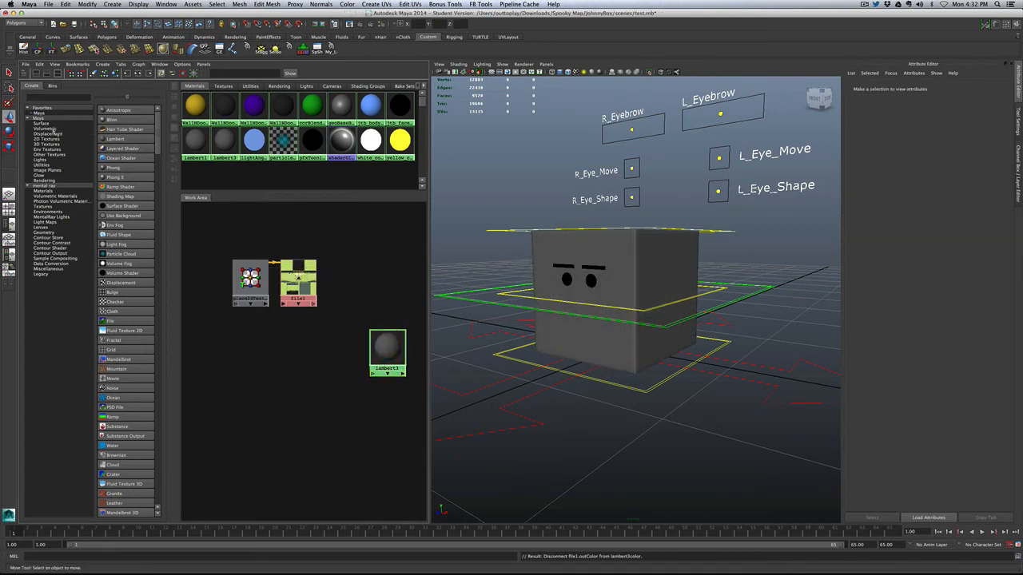
{"action": "left_click", "coordinate": [46, 137]}
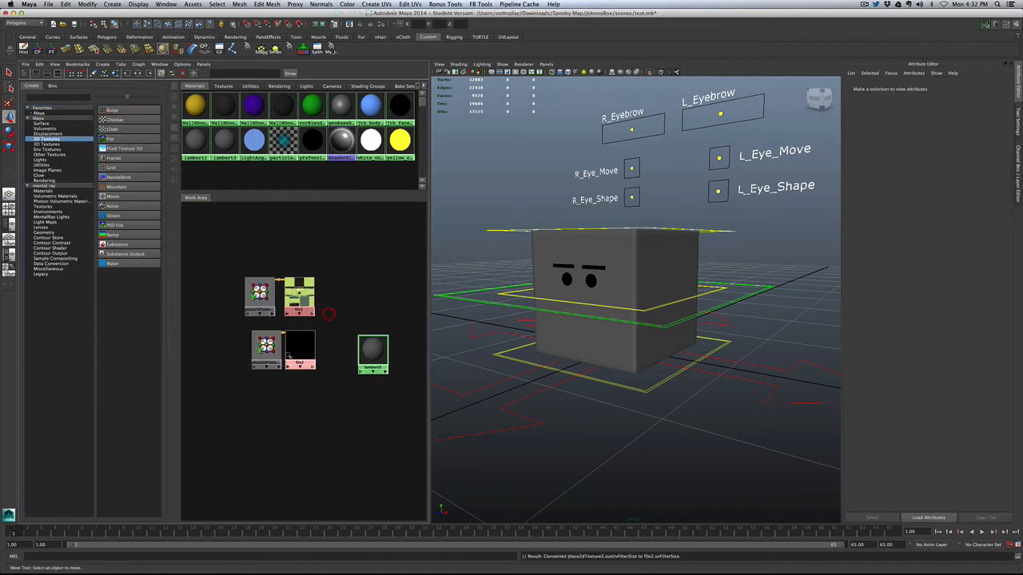
{"action": "left_click", "coordinate": [301, 348]}
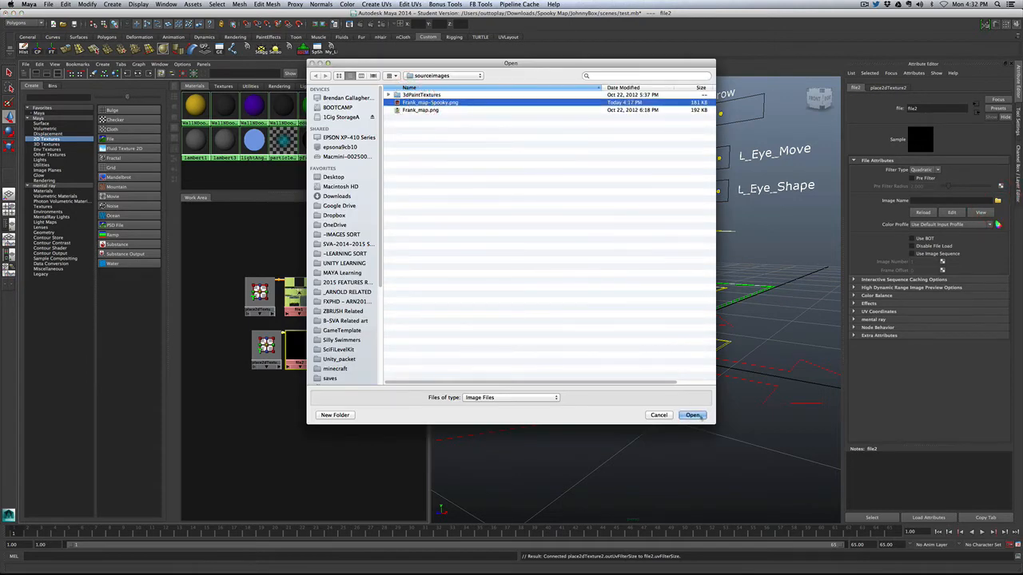
{"action": "left_click", "coordinate": [690, 415]}
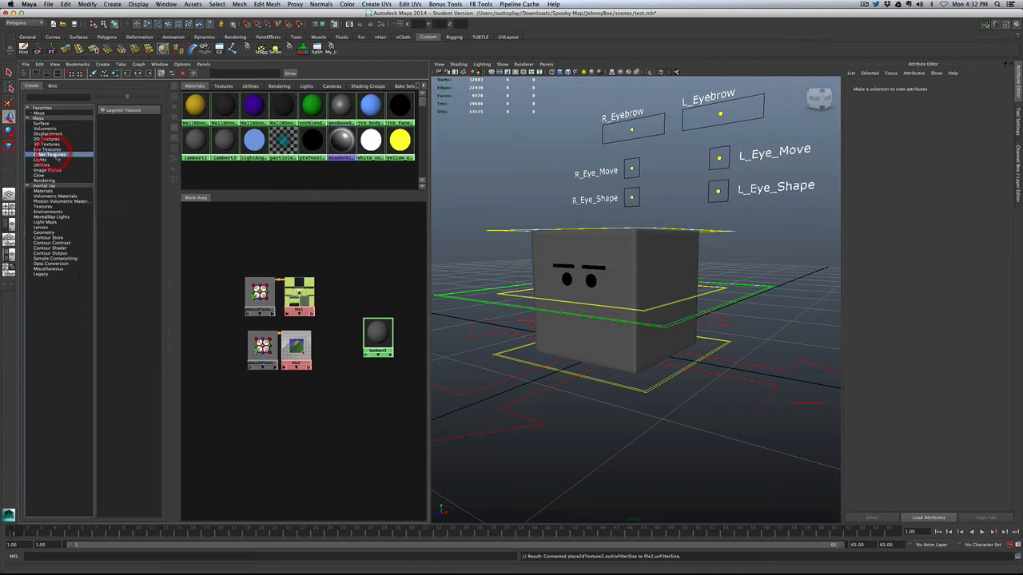
{"action": "left_click", "coordinate": [41, 165]}
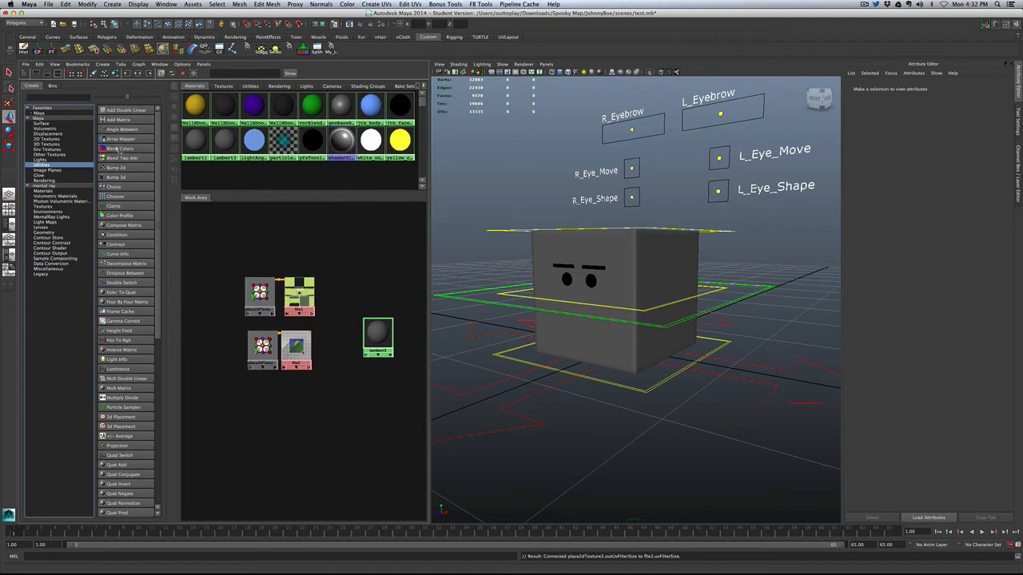
Step: Add a Blend Colors utility node and connect its output to the cube Lambert's Color input
{"action": "left_click", "coordinate": [120, 149]}
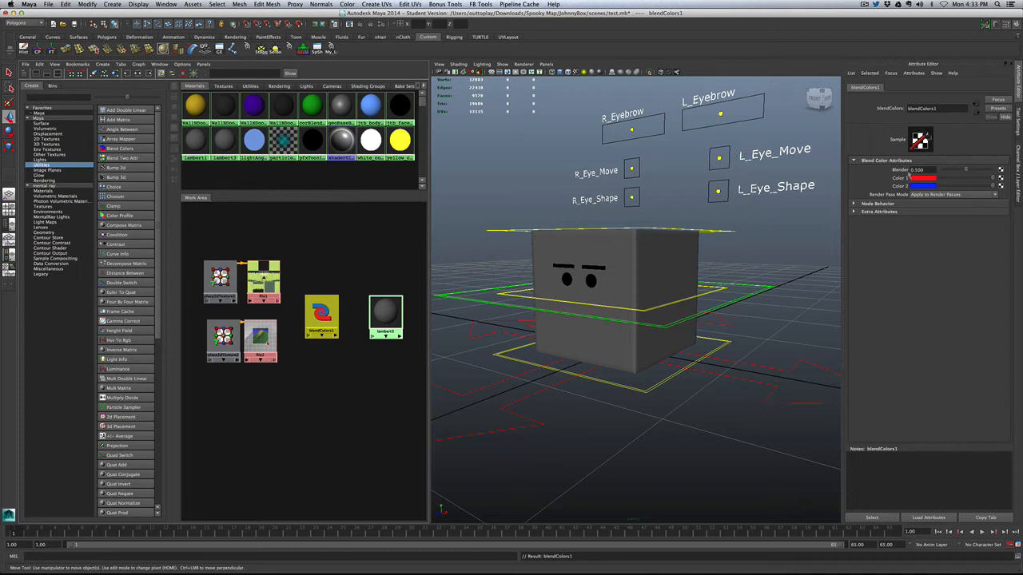
{"action": "mouse_move", "coordinate": [482, 246]}
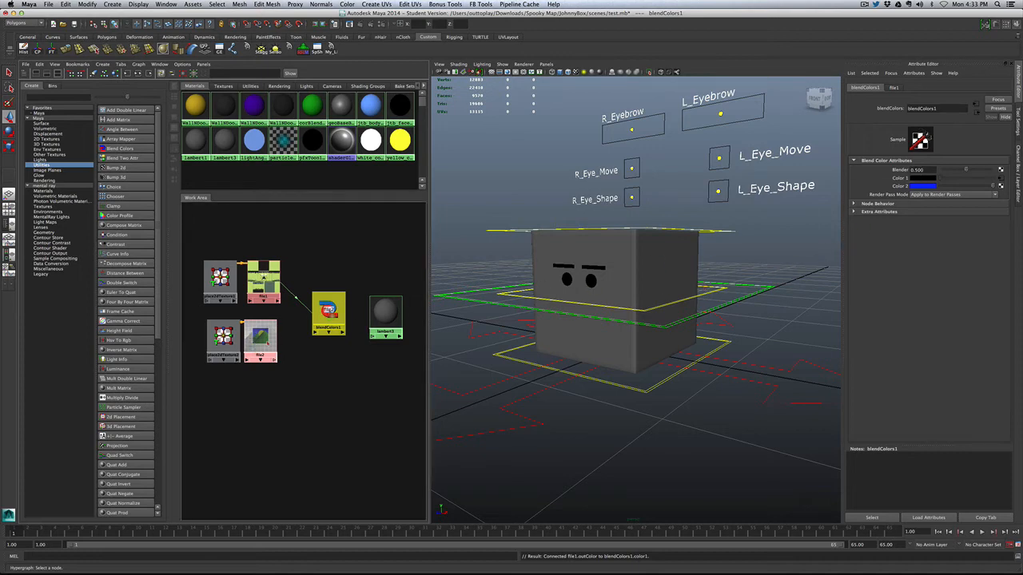
{"action": "right_click", "coordinate": [329, 310]}
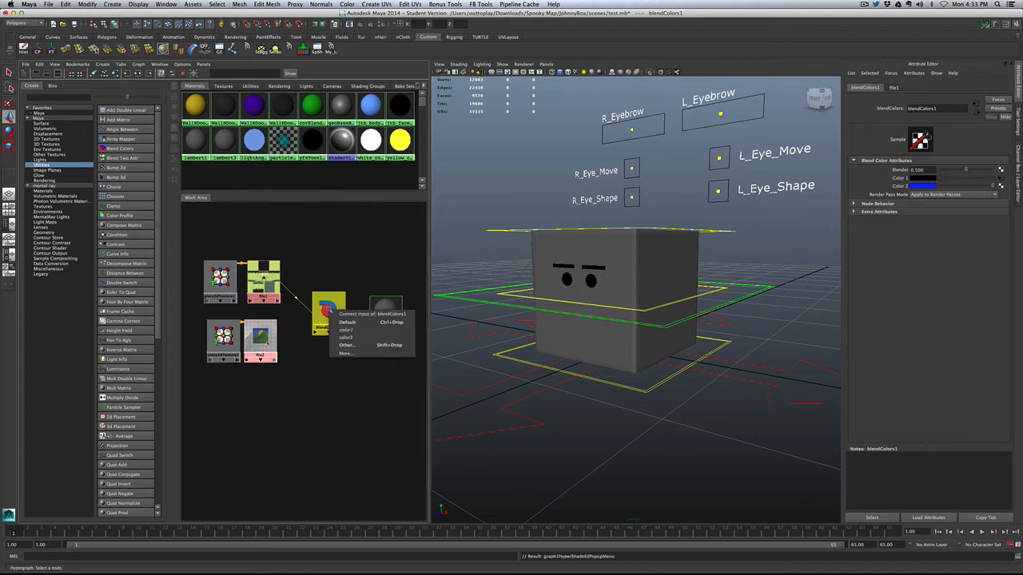
{"action": "left_click", "coordinate": [345, 338]}
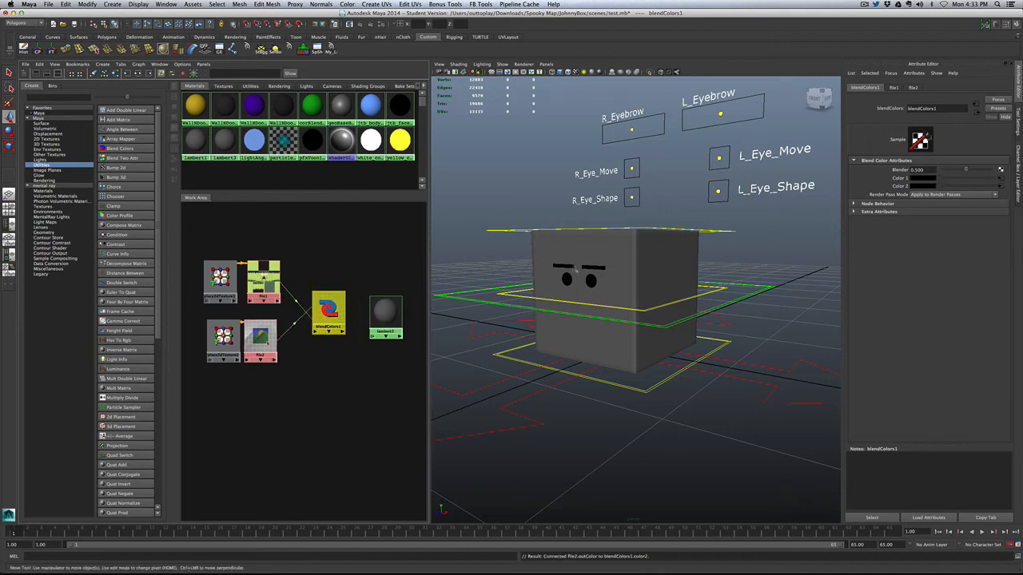
{"action": "left_click", "coordinate": [329, 310]}
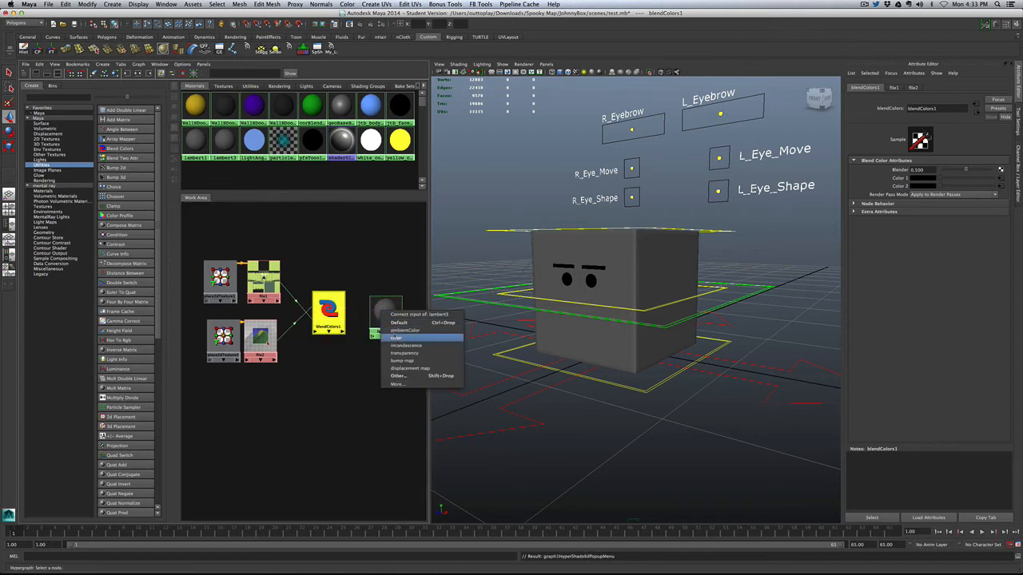
{"action": "left_click", "coordinate": [402, 337]}
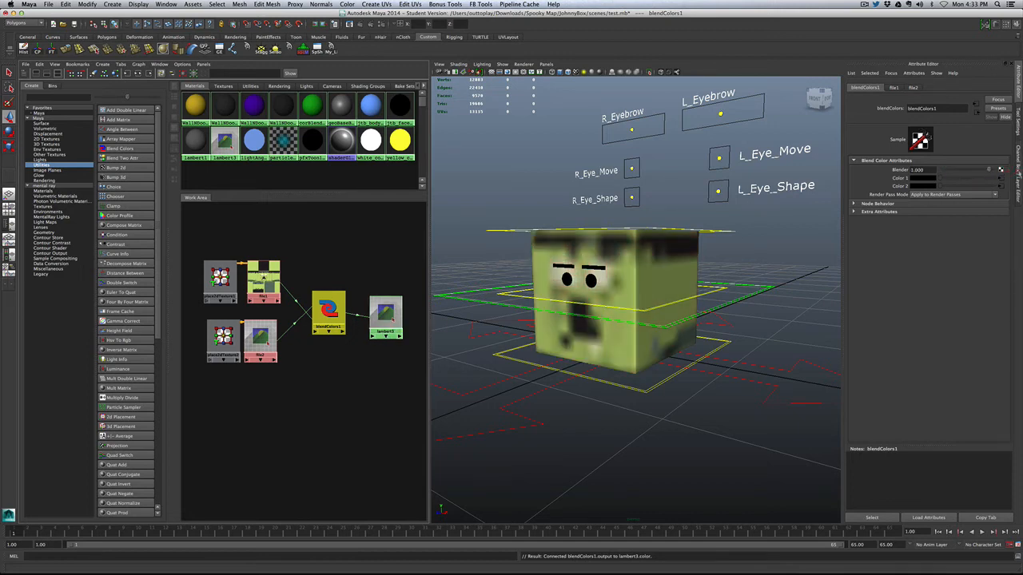
Step: Select the second file texture for the red face image and review the Blend Colors and material attributes
{"action": "left_click", "coordinate": [524, 64]}
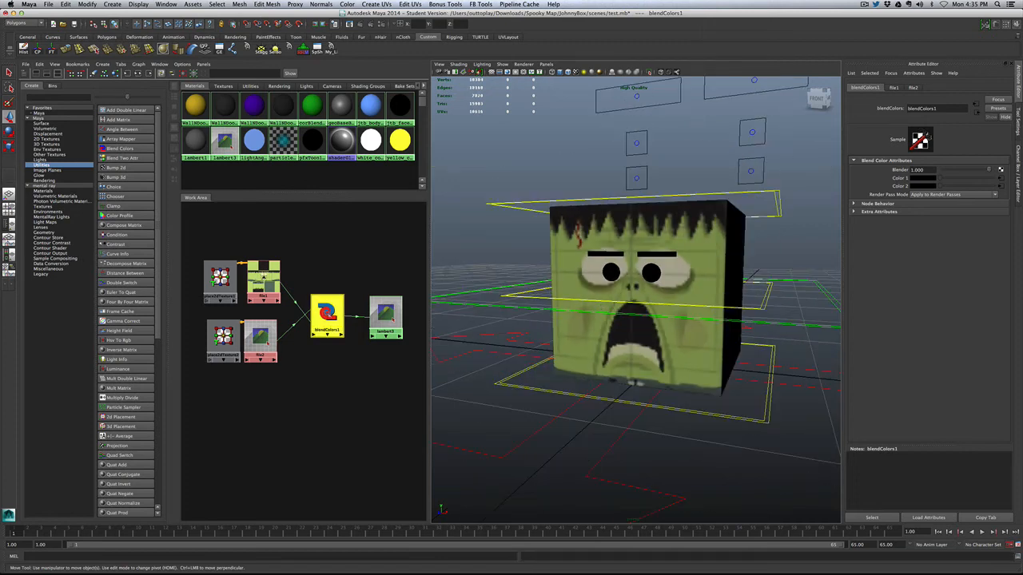
{"action": "left_click", "coordinate": [383, 316]}
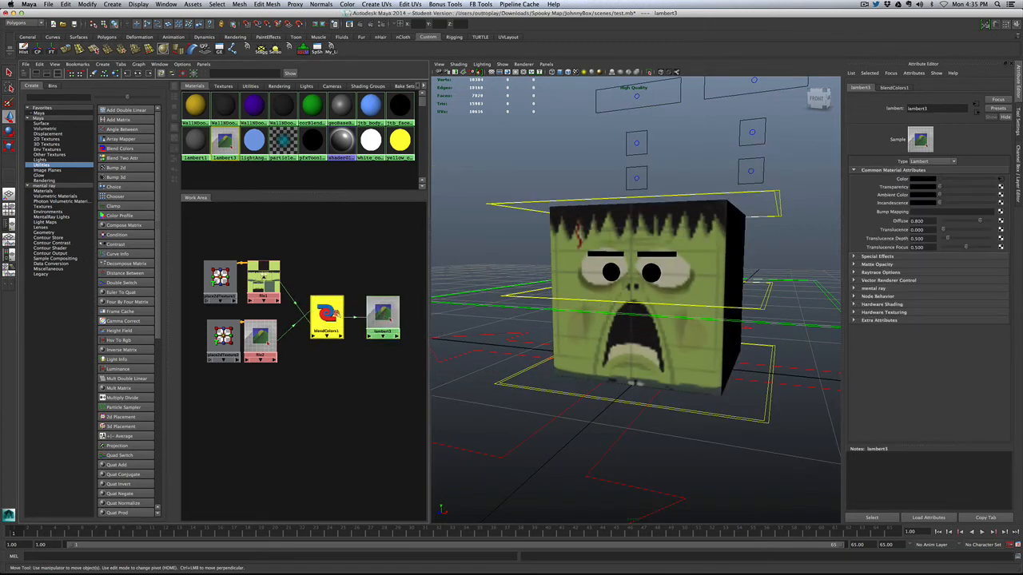
{"action": "left_click", "coordinate": [326, 313]}
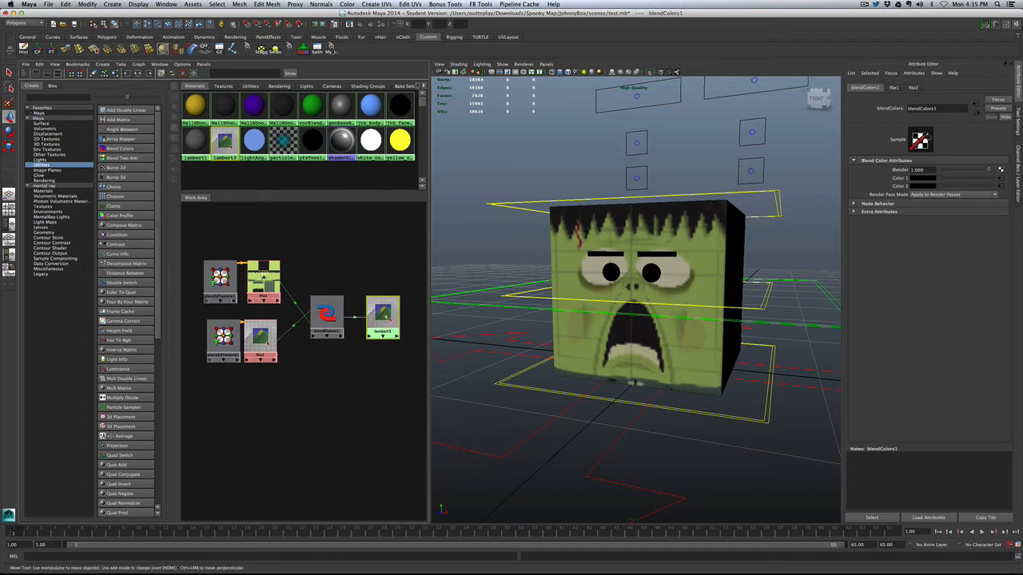
{"action": "left_click", "coordinate": [382, 317]}
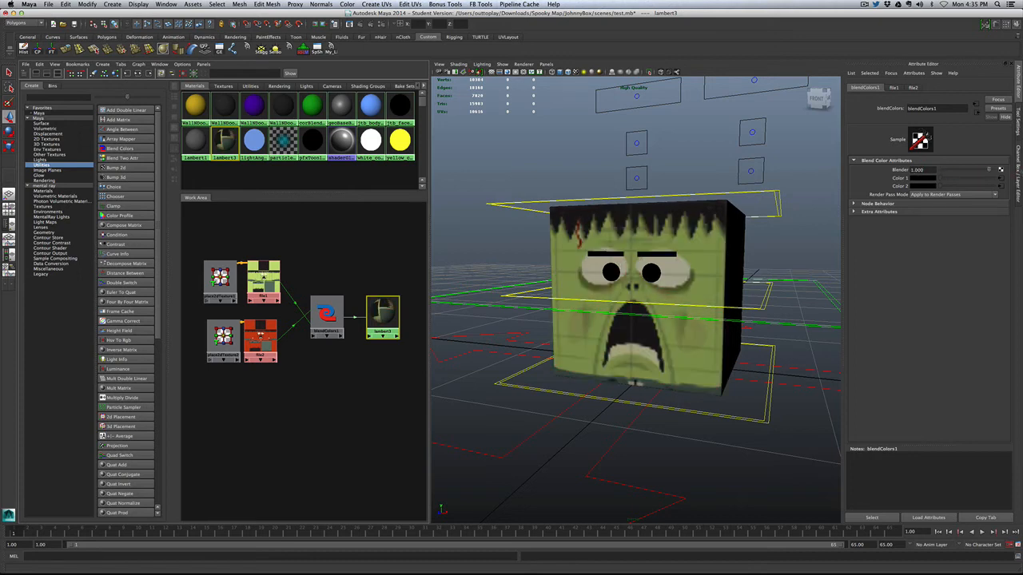
{"action": "left_click", "coordinate": [326, 316]}
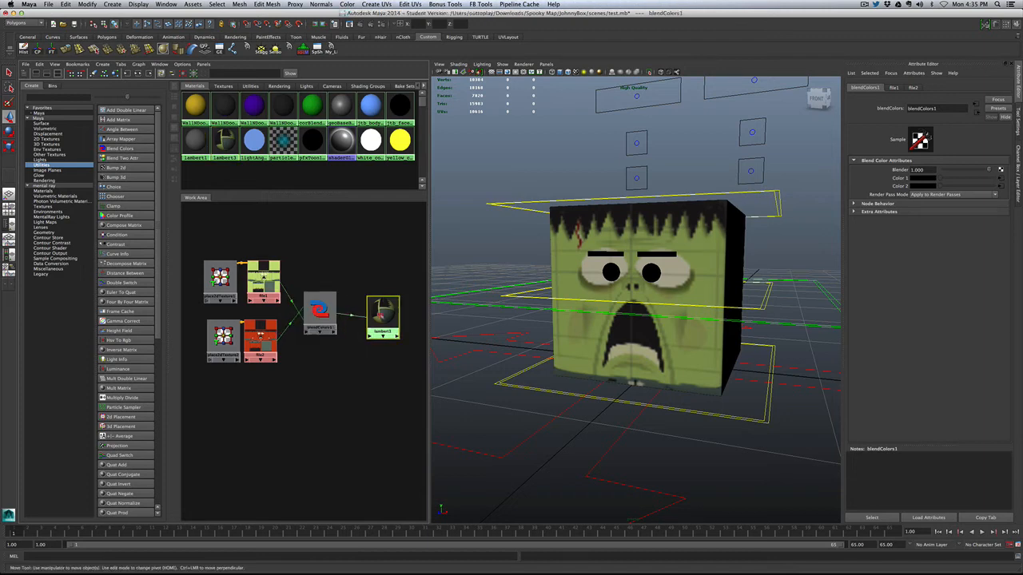
{"action": "left_click", "coordinate": [381, 312]}
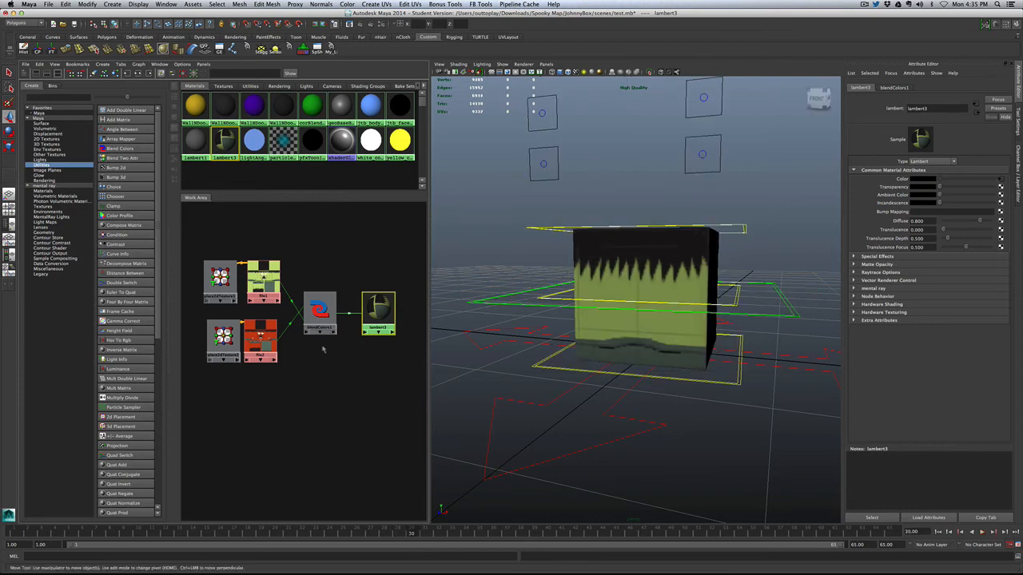
Step: Key the Blender amount so the cube shows the red monster face at this frame
{"action": "left_click", "coordinate": [319, 312]}
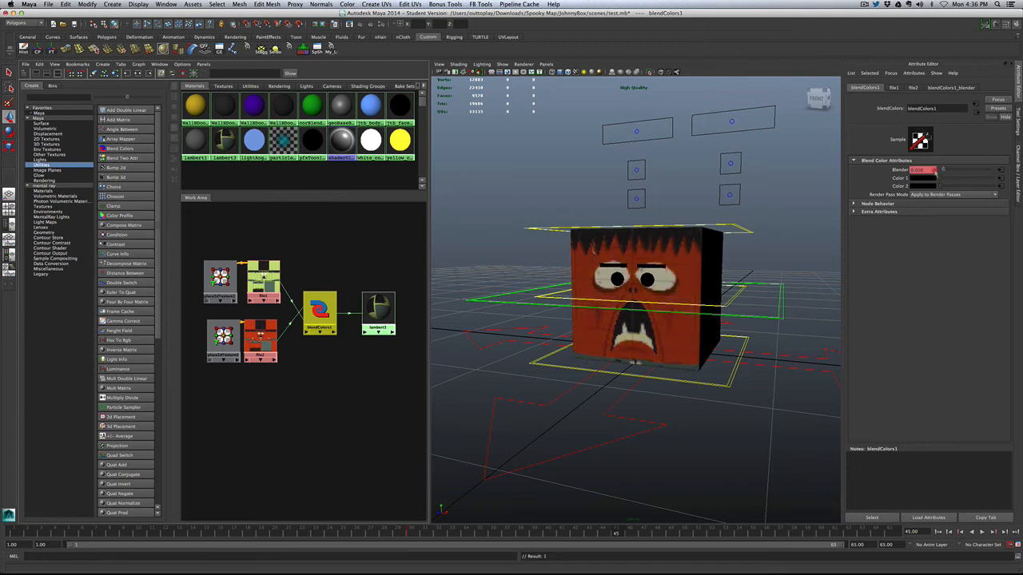
{"action": "right_click", "coordinate": [919, 170]}
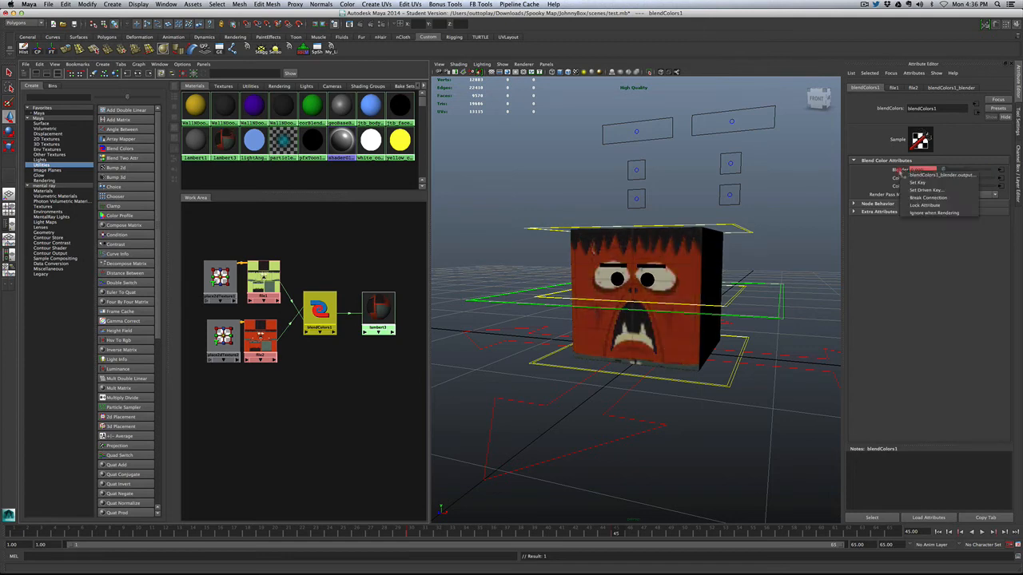
{"action": "left_click", "coordinate": [926, 199]}
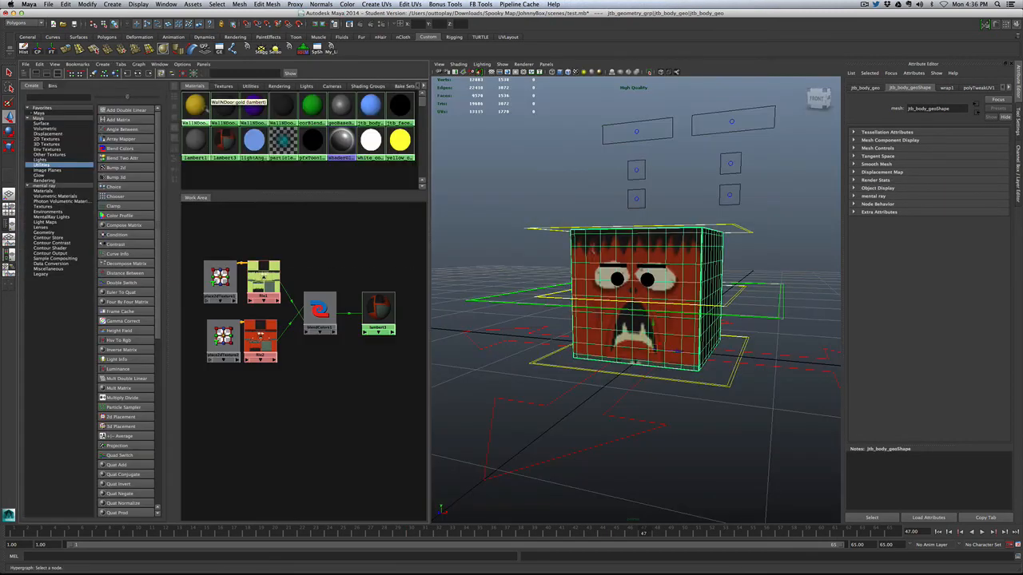
{"action": "left_click", "coordinate": [378, 312]}
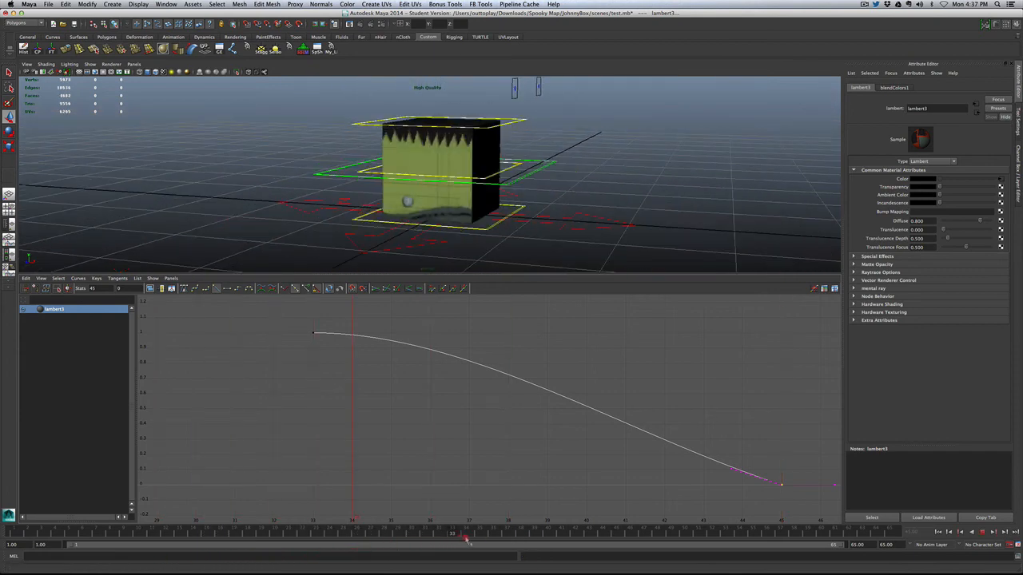
{"action": "left_click_drag", "start_coordinate": [467, 540], "coordinate": [741, 540]}
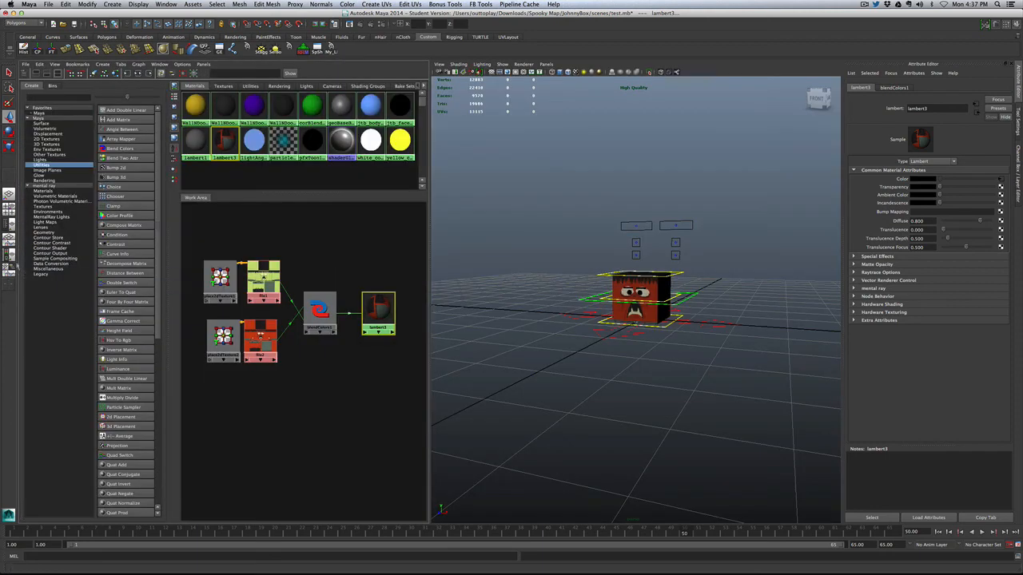
{"action": "left_click", "coordinate": [320, 310]}
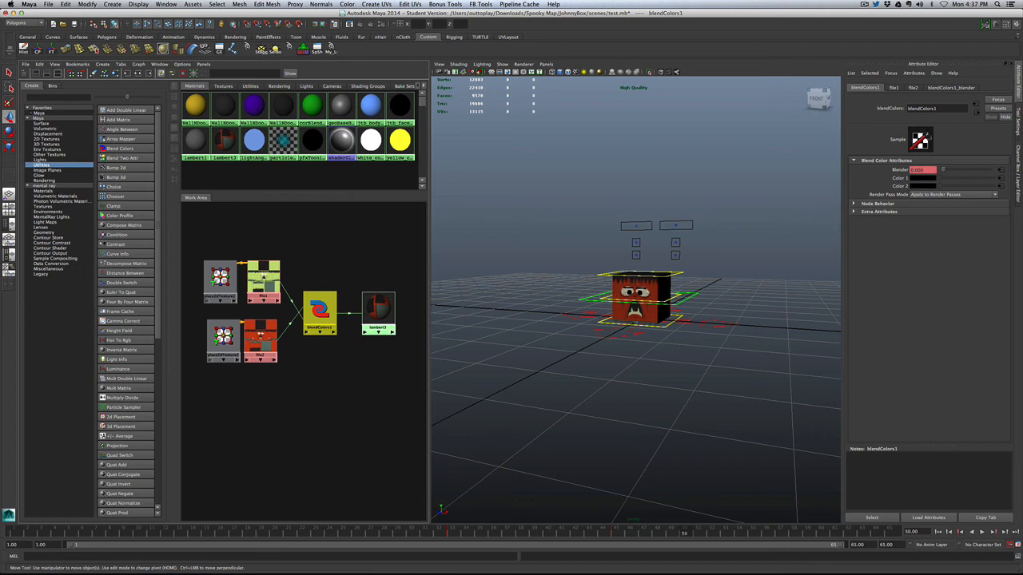
{"action": "left_click", "coordinate": [377, 312]}
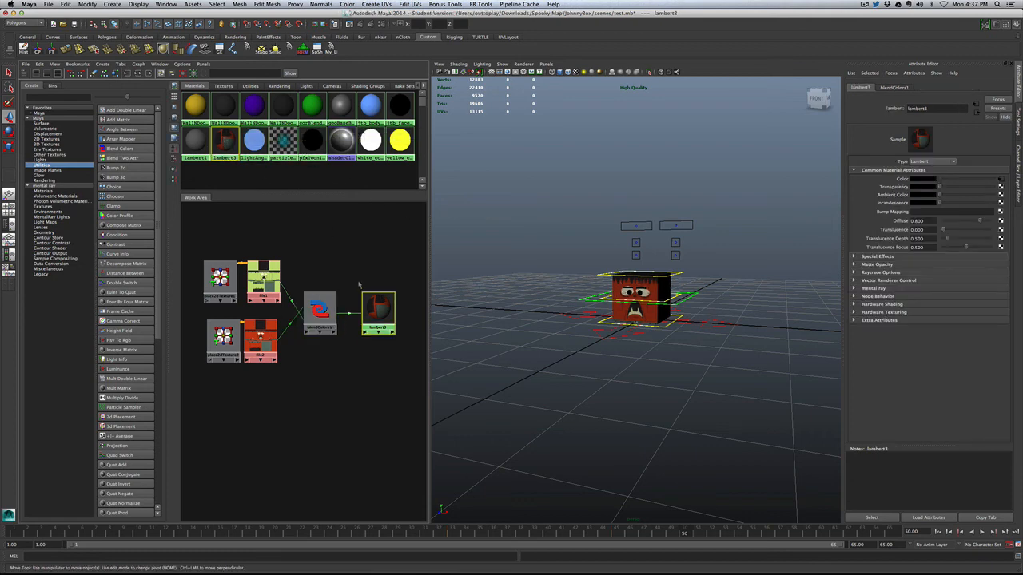
{"action": "left_click", "coordinate": [319, 311]}
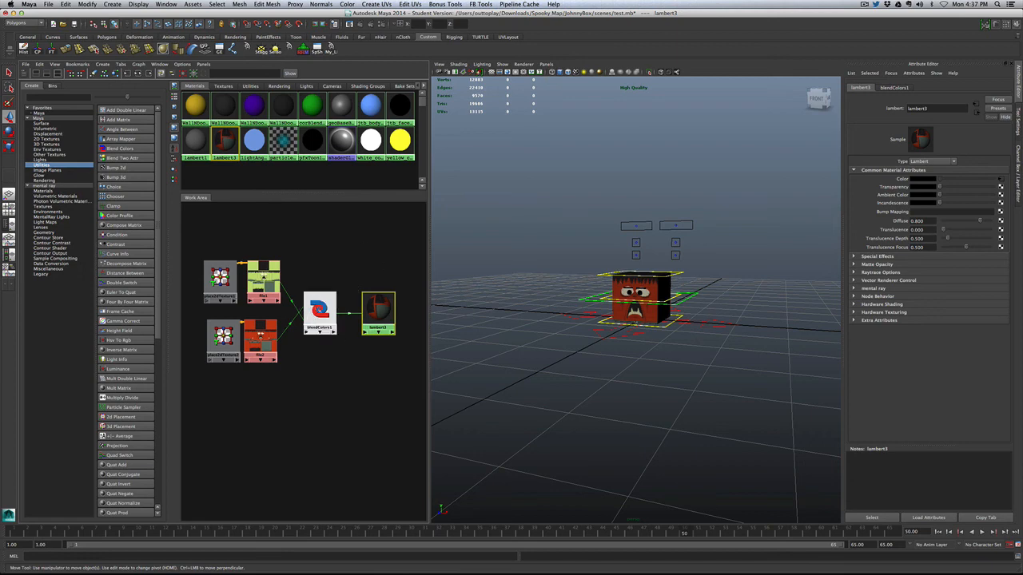
{"action": "left_click", "coordinate": [319, 311]}
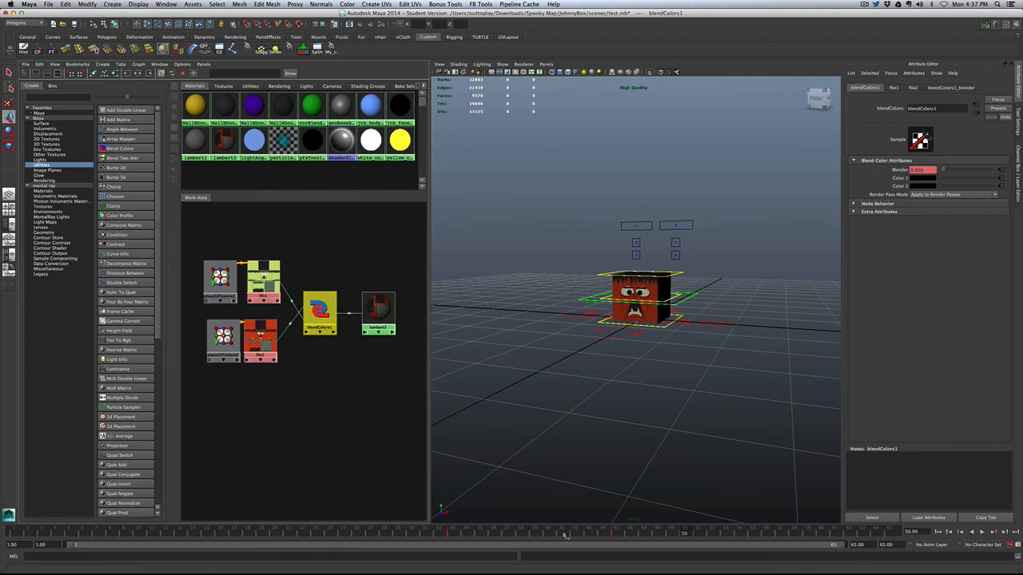
{"action": "left_click", "coordinate": [321, 312]}
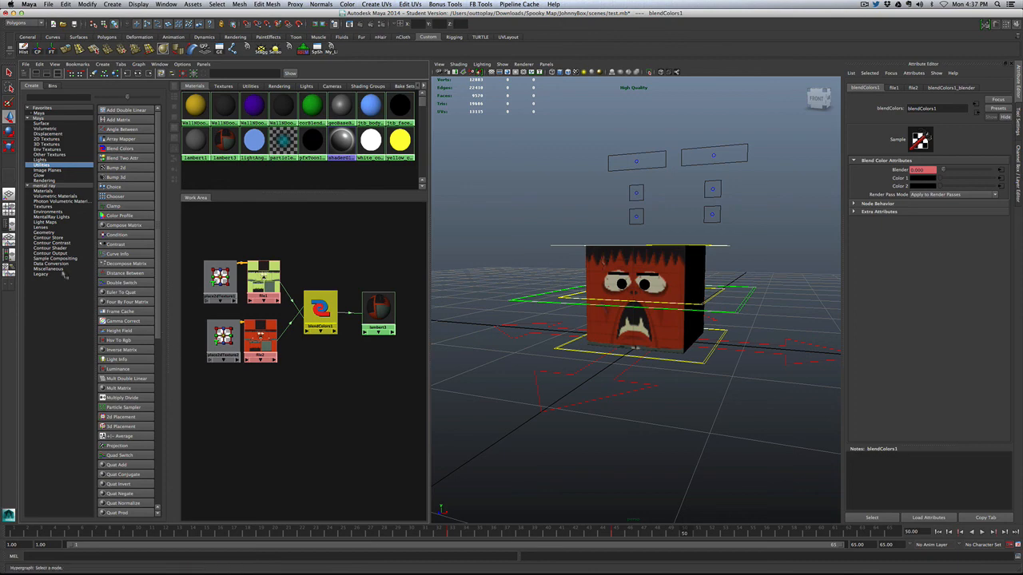
{"action": "left_click", "coordinate": [166, 5]}
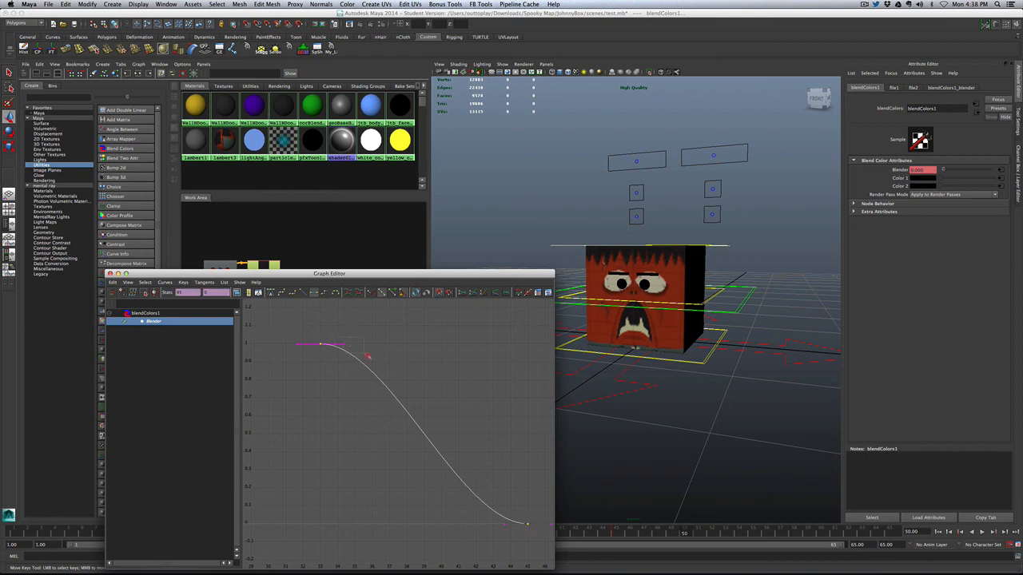
Step: Drag the Blender curve tangent in the Graph Editor to ease the green-to-red transition
{"action": "left_click_drag", "start_coordinate": [367, 355], "coordinate": [342, 361]}
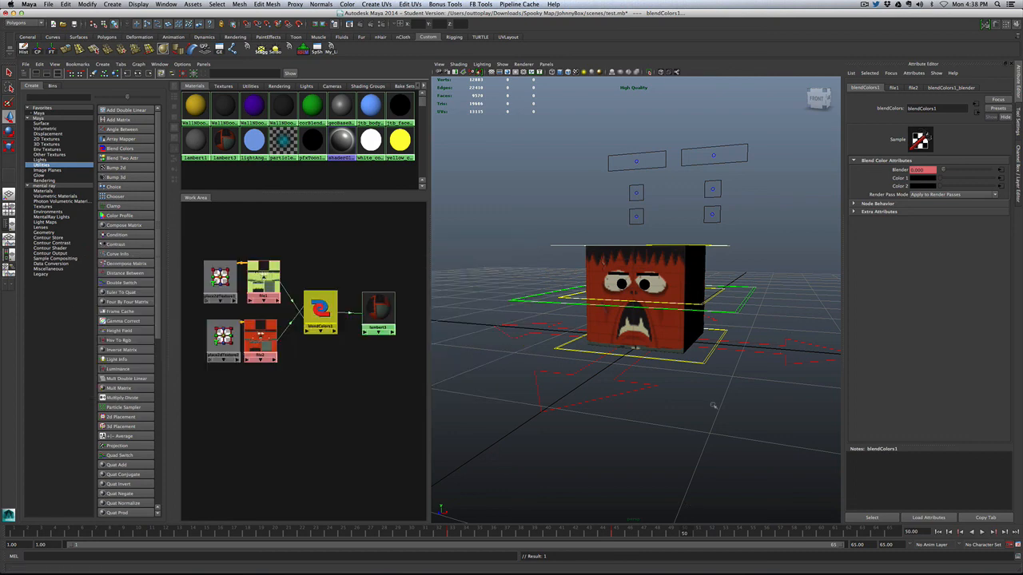
{"action": "mouse_move", "coordinate": [775, 182]}
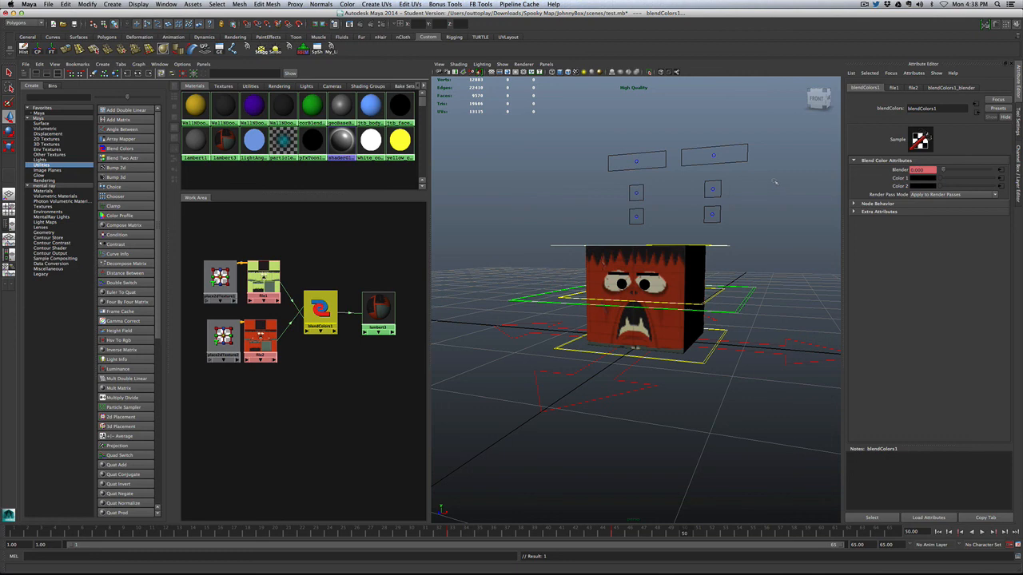